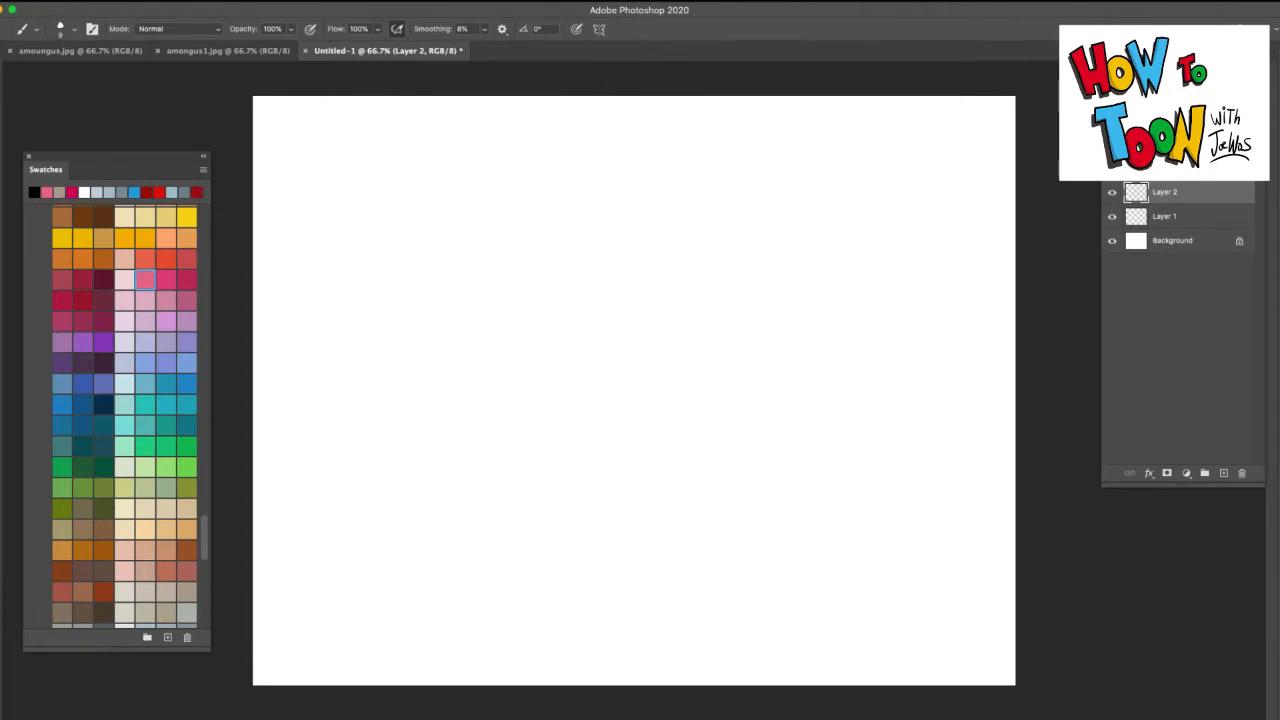
Sketch the demon's two oval eyes with pupils in the upper middle of the canvas.
left_click(1164, 216)
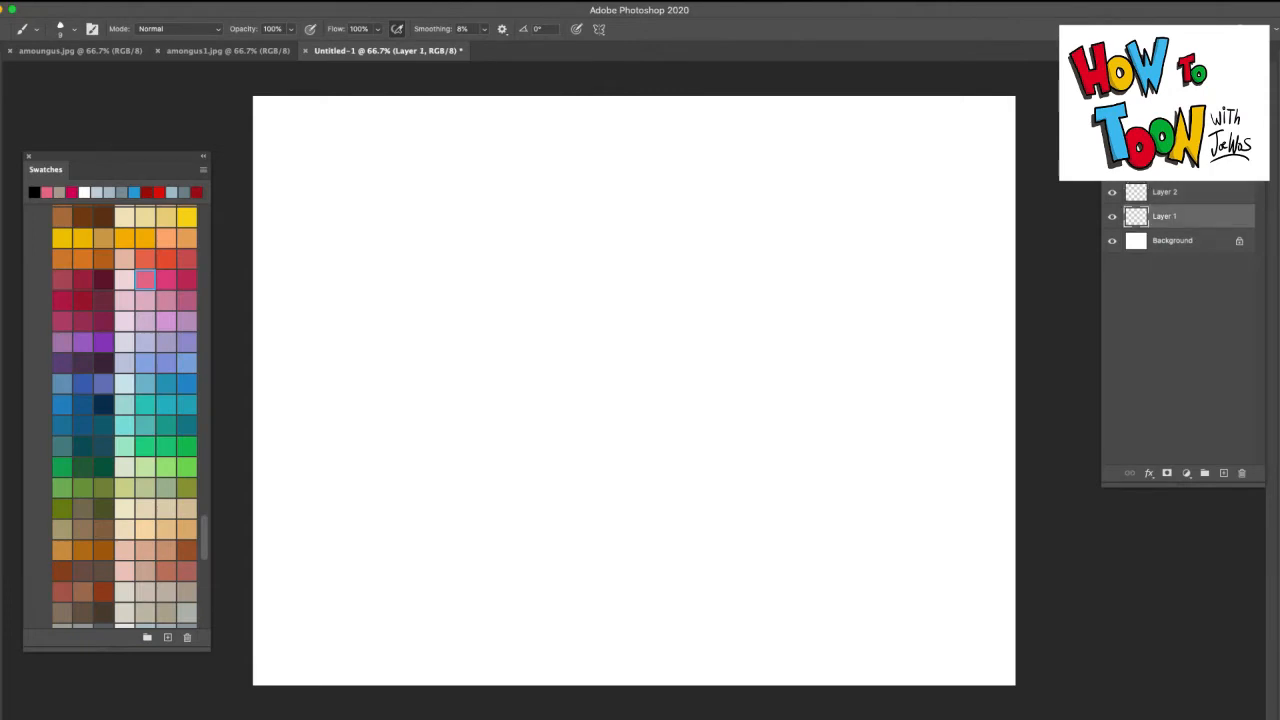
left_click_drag(600, 216, 590, 284)
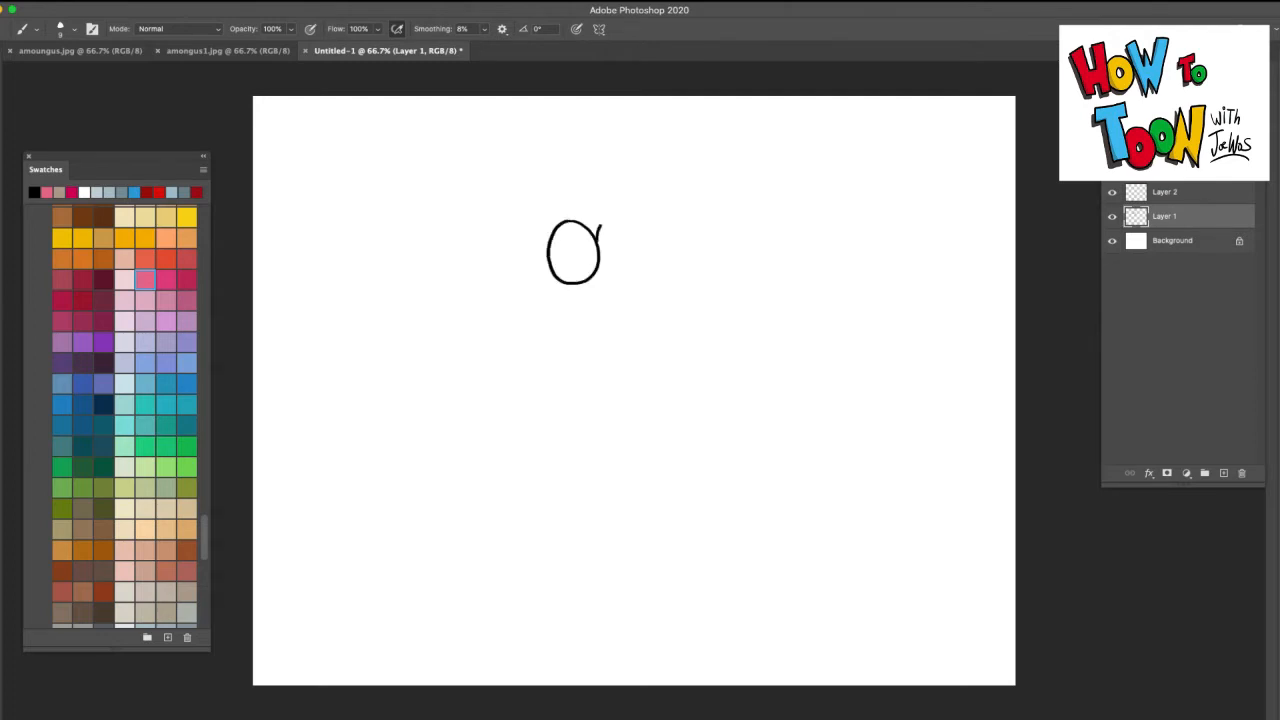
left_click_drag(570, 220, 630, 280)
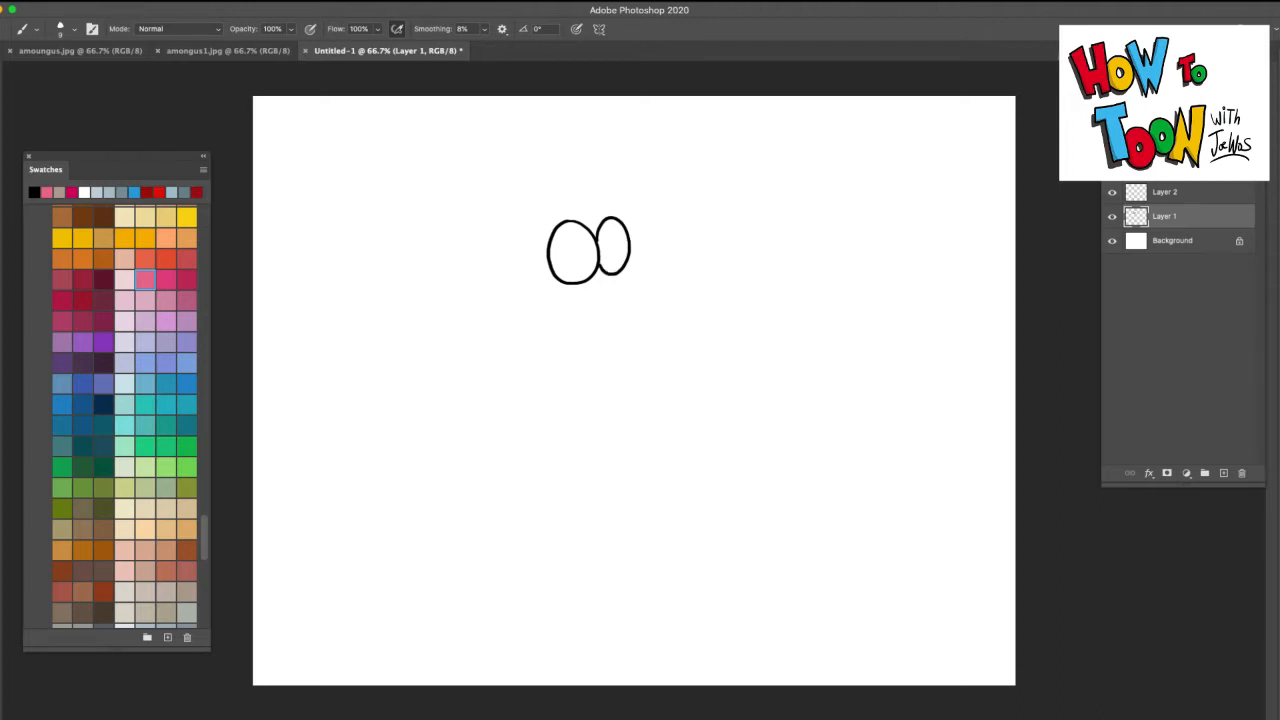
left_click_drag(600, 240, 610, 264)
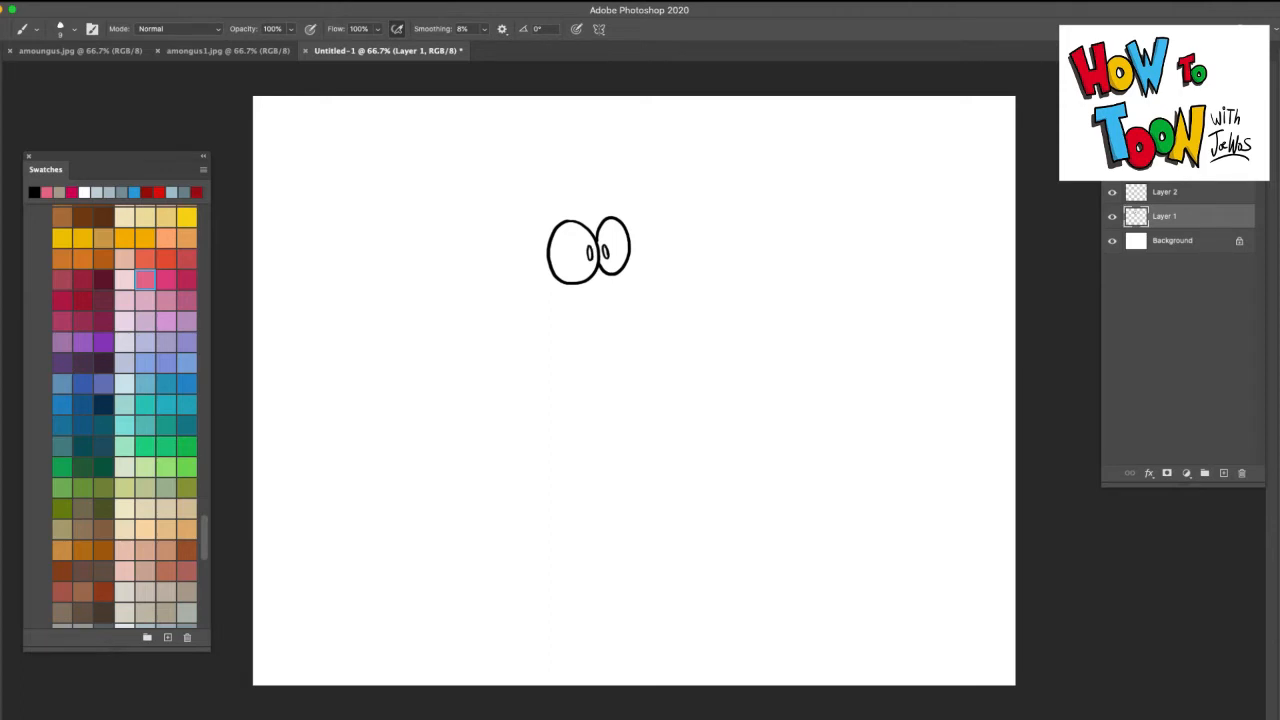
Draw the long pointed nose curving out to the right of the eyes.
left_click_drag(620, 264, 696, 268)
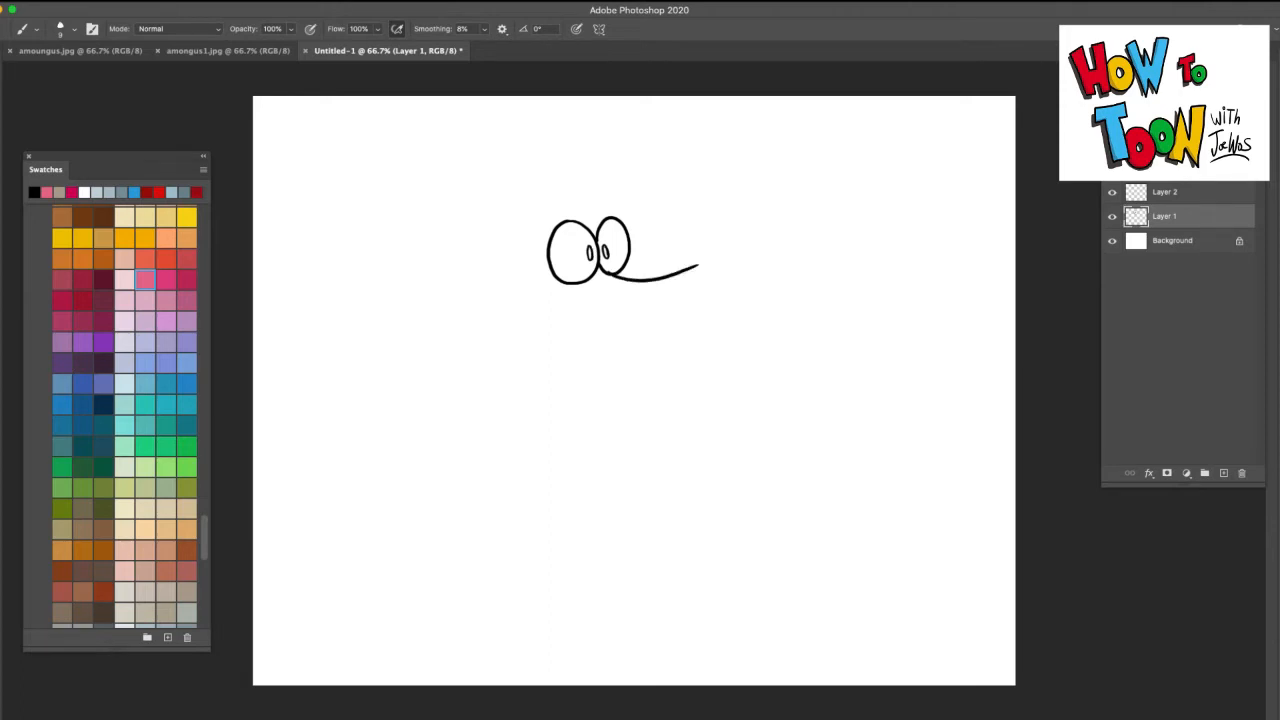
left_click_drag(696, 270, 610, 300)
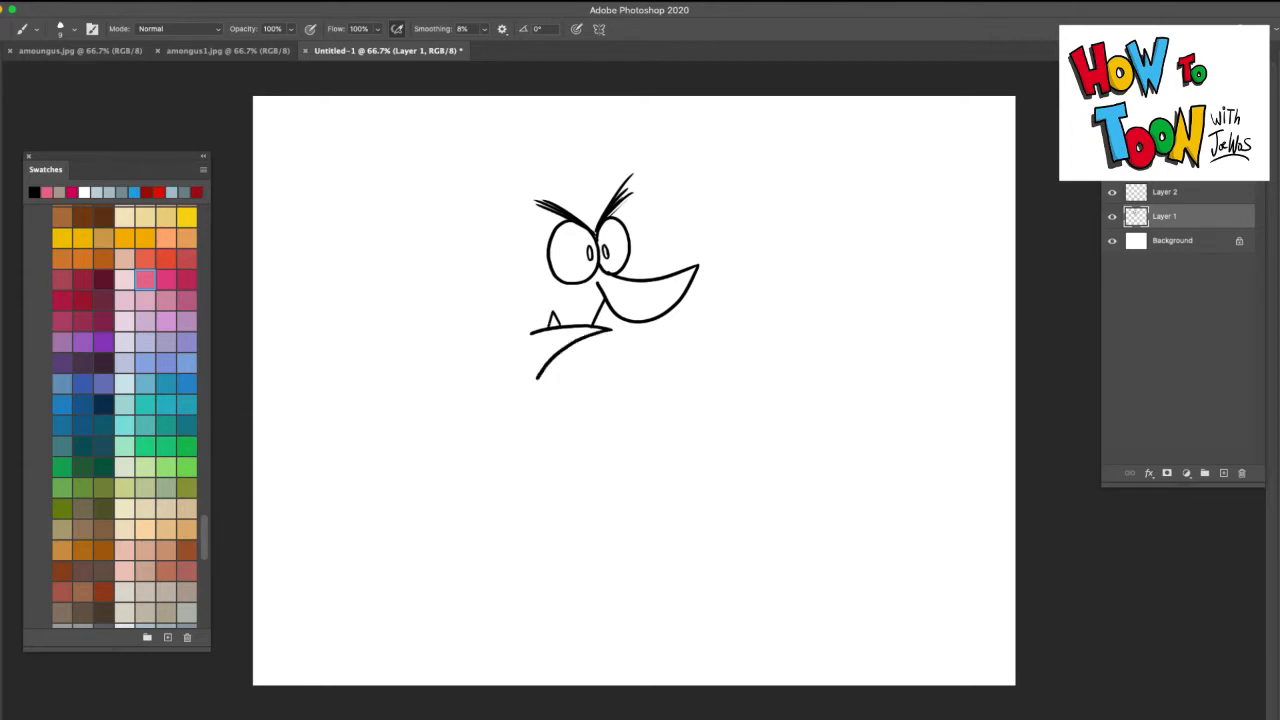
Draw the pointed ear and cheek on the left and the hairline across the top of the head.
left_click_drag(524, 290, 520, 384)
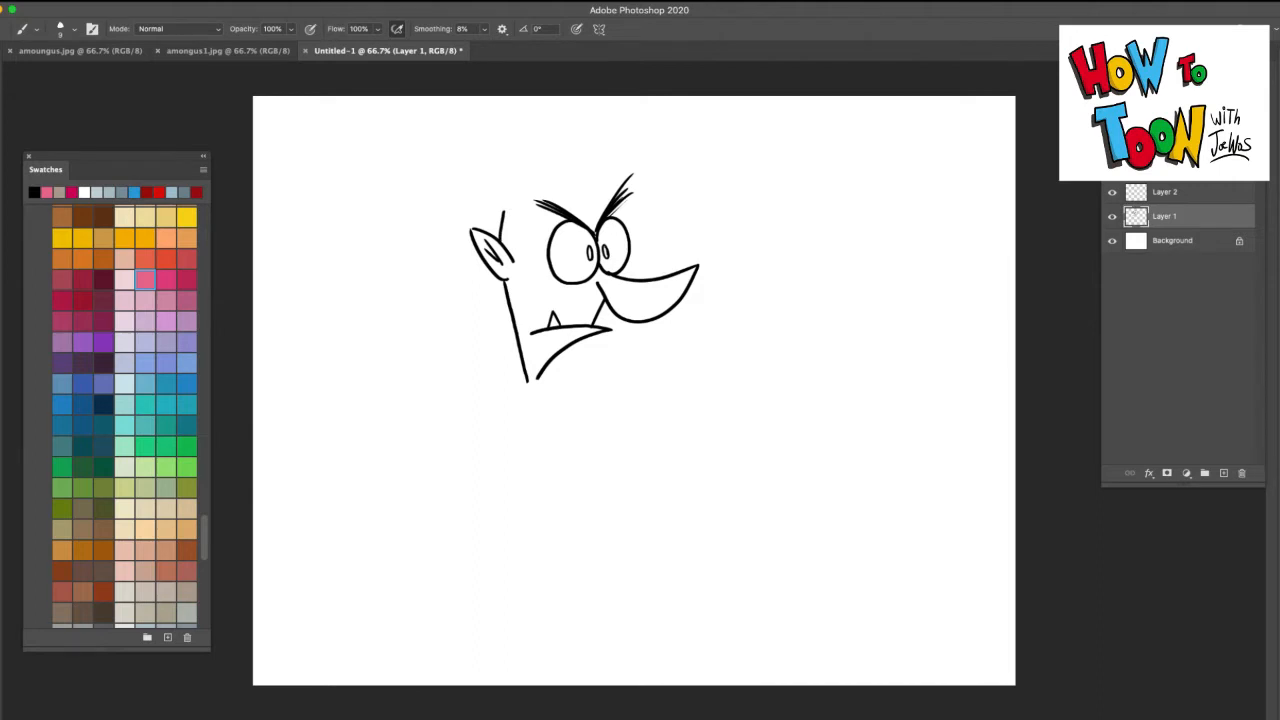
left_click_drag(504, 216, 516, 200)
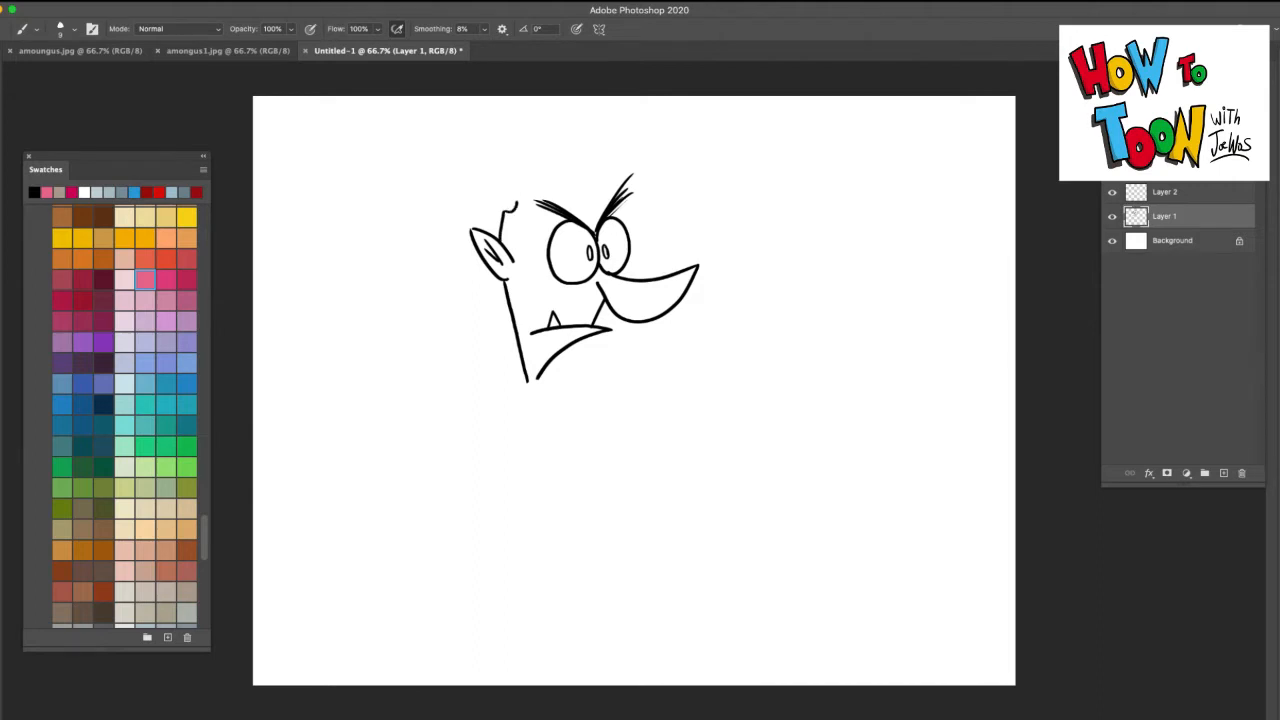
left_click_drag(516, 204, 548, 184)
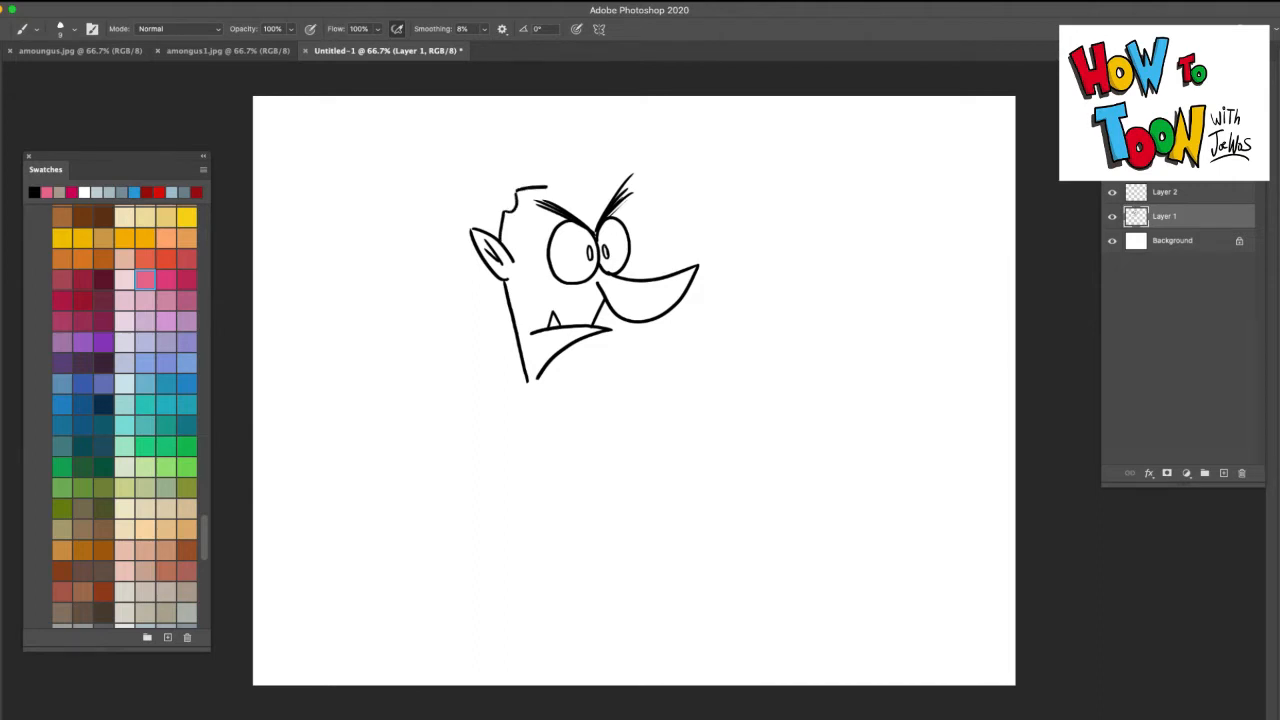
left_click_drag(520, 196, 600, 190)
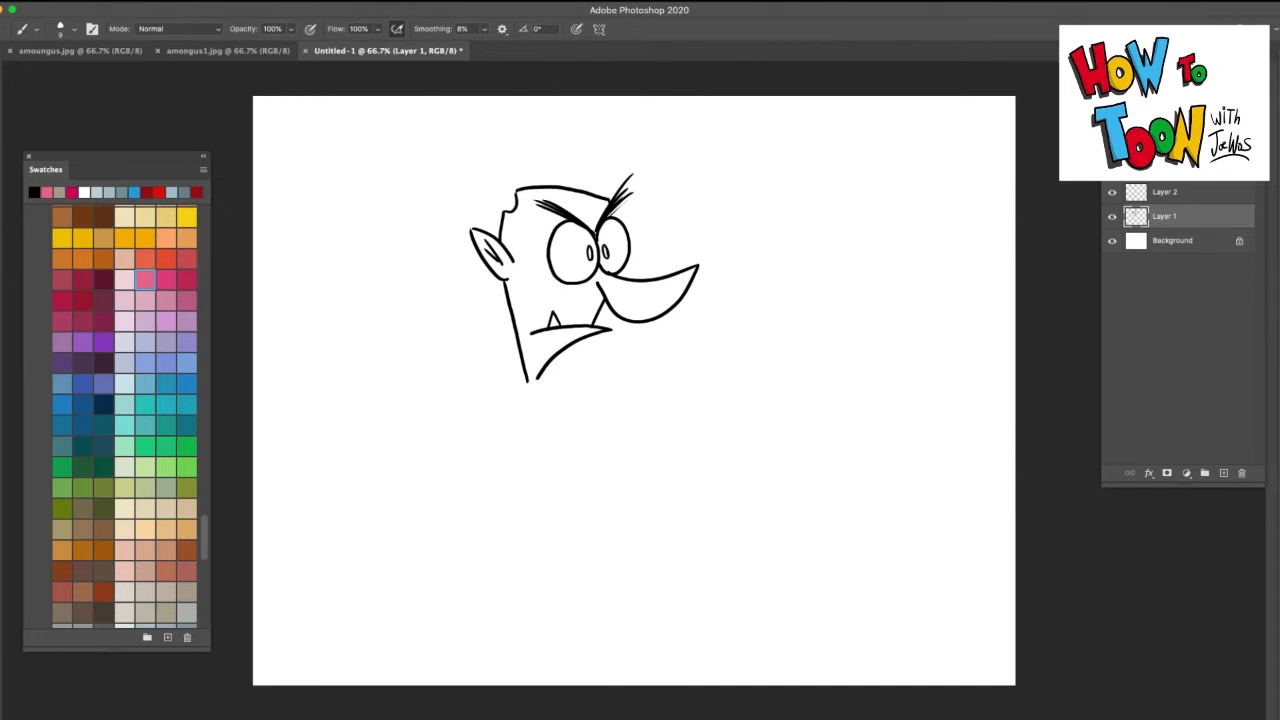
Add two curved horns rising from the top of the head.
left_click_drag(510, 190, 484, 124)
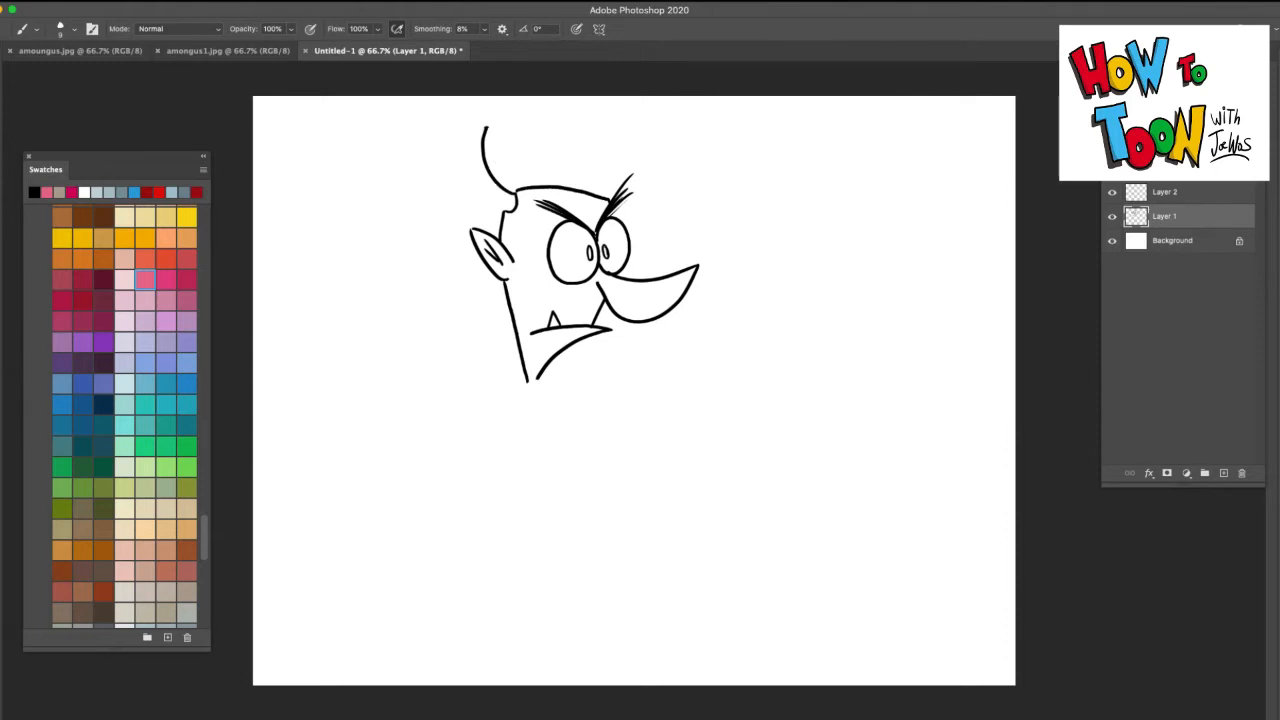
left_click_drag(490, 130, 500, 210)
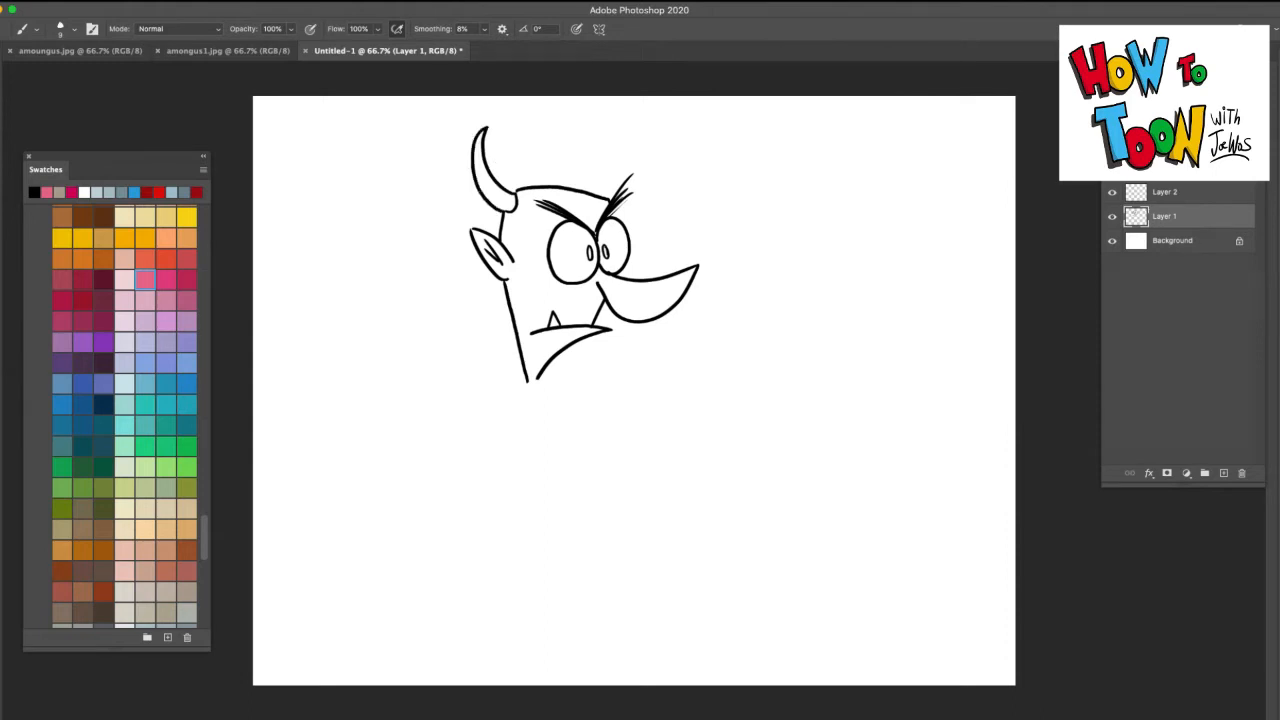
left_click_drag(616, 200, 640, 150)
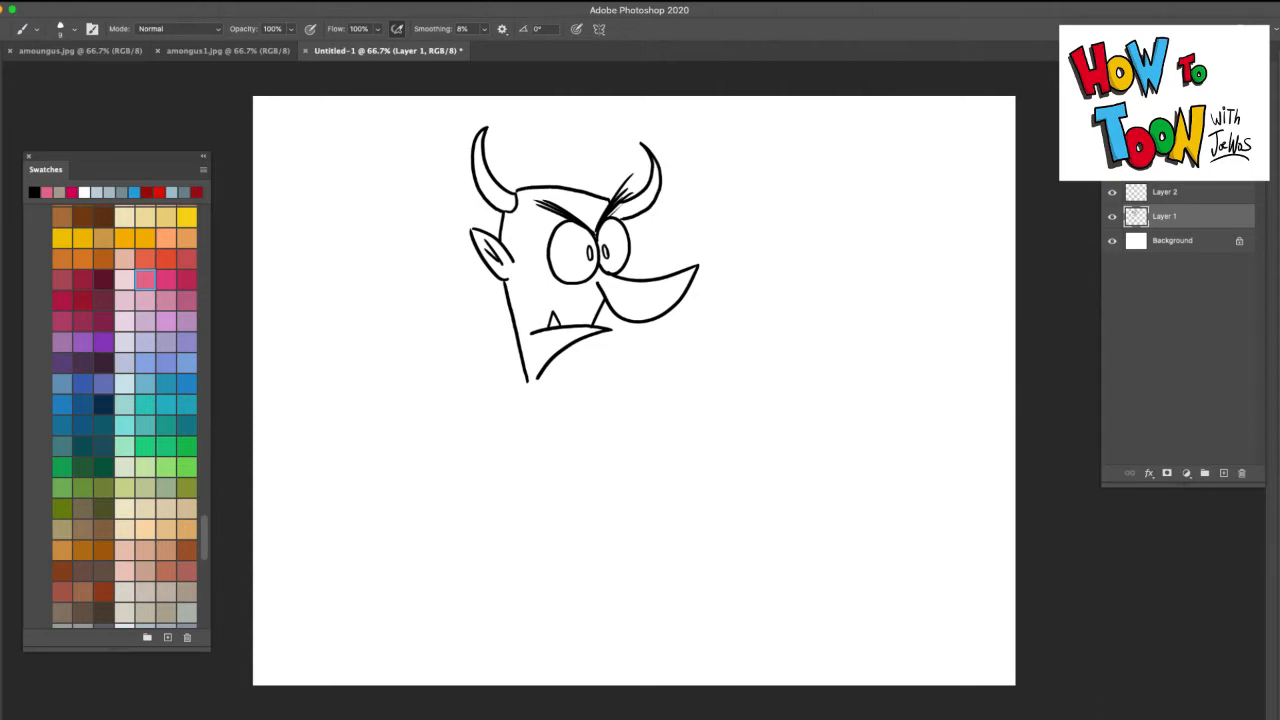
Extend the chin and draw the left arm ending in a thumbs-up fist.
left_click_drag(510, 396, 524, 370)
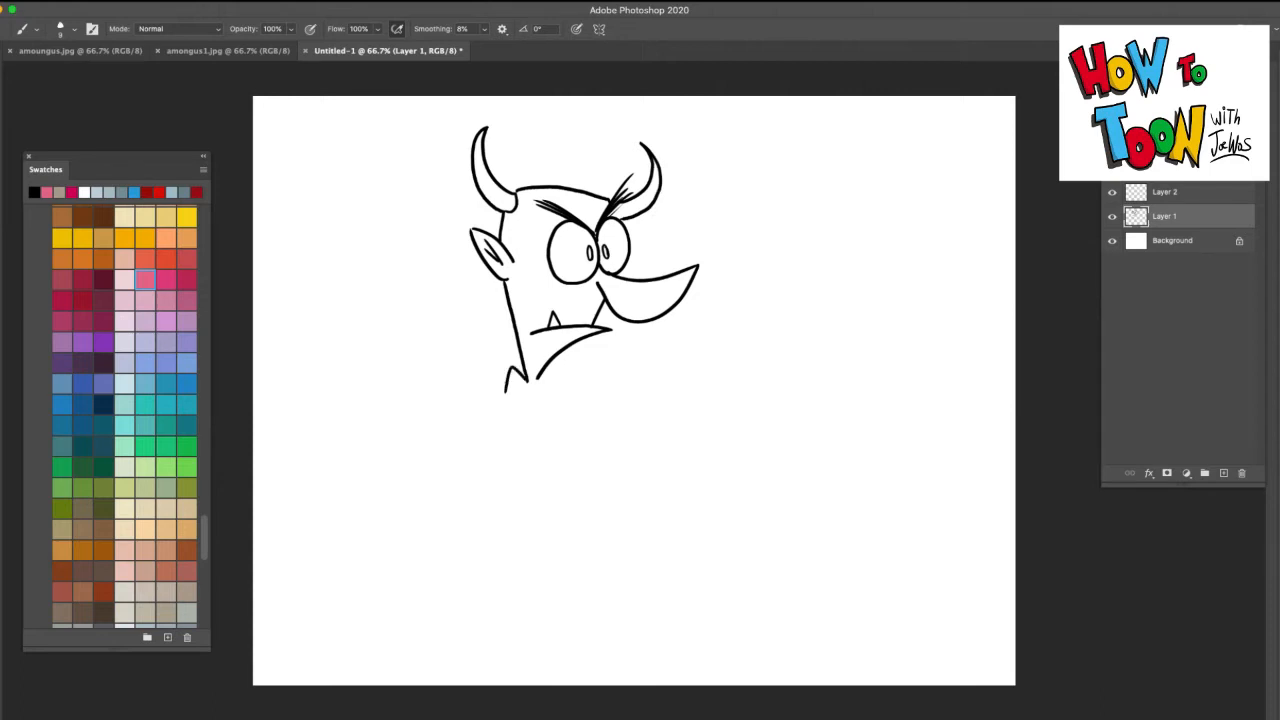
left_click_drag(520, 384, 456, 390)
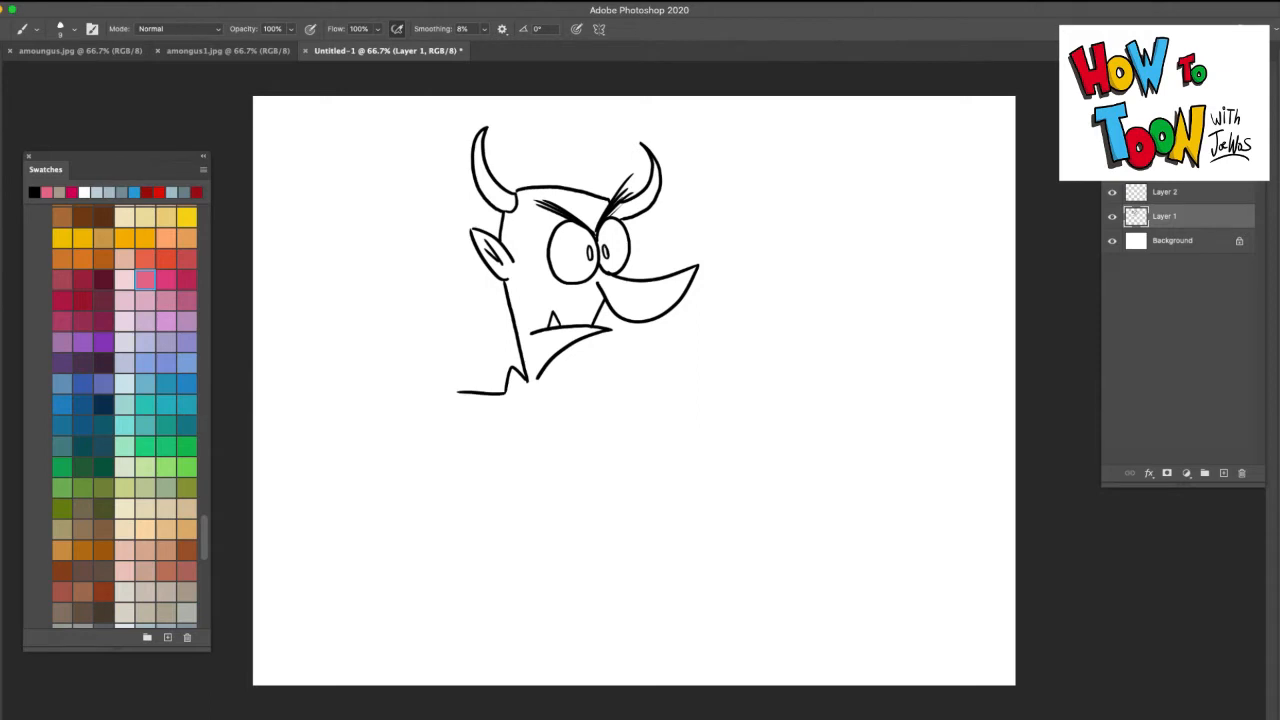
left_click_drag(456, 404, 516, 390)
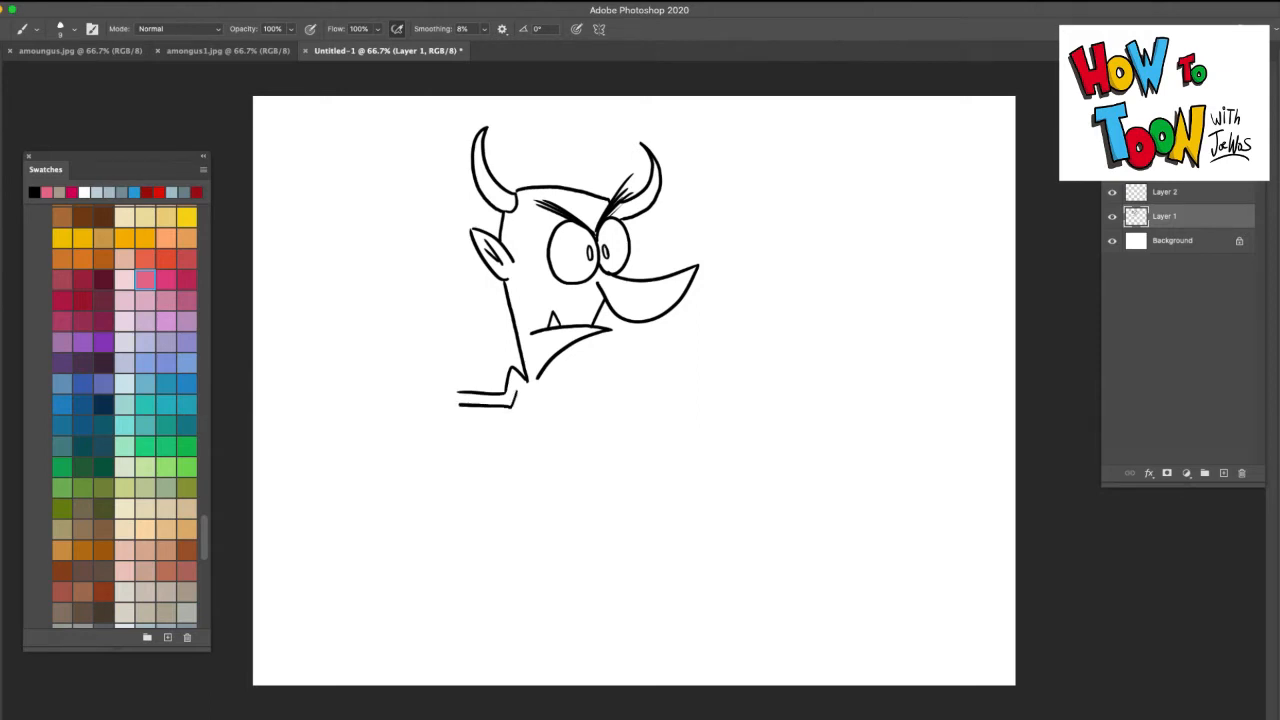
left_click_drag(440, 360, 460, 404)
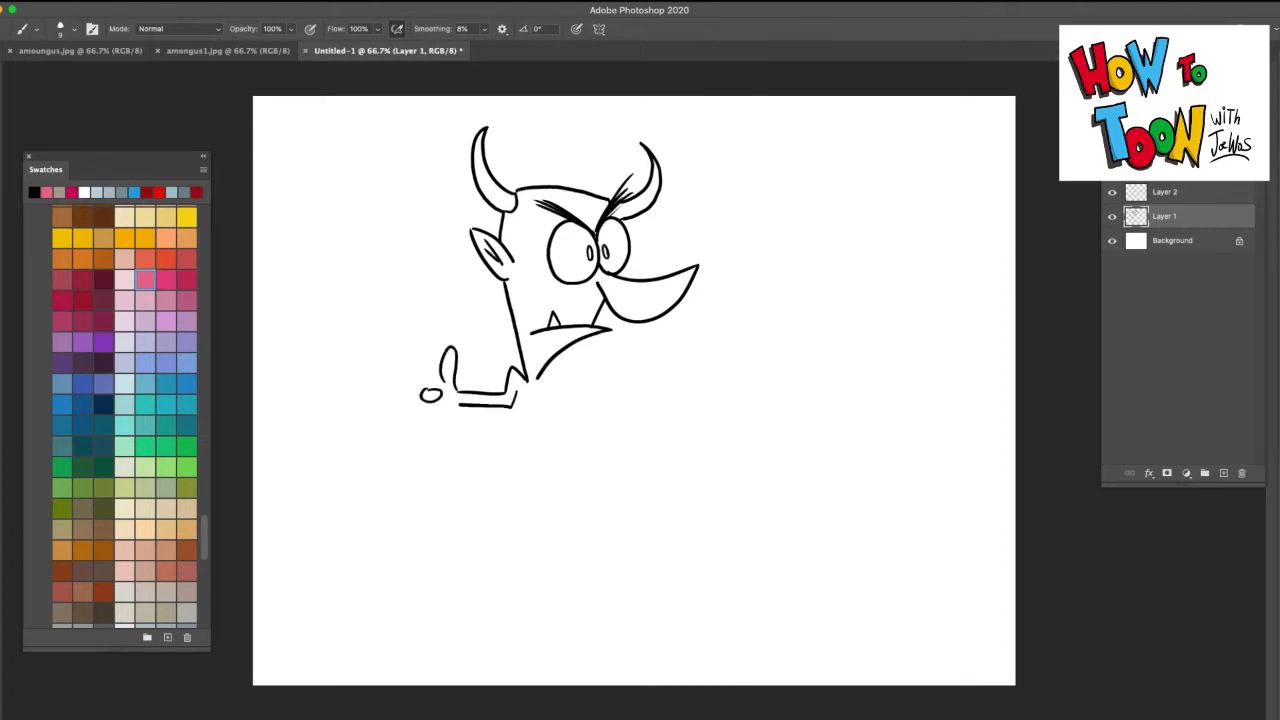
left_click_drag(424, 400, 444, 420)
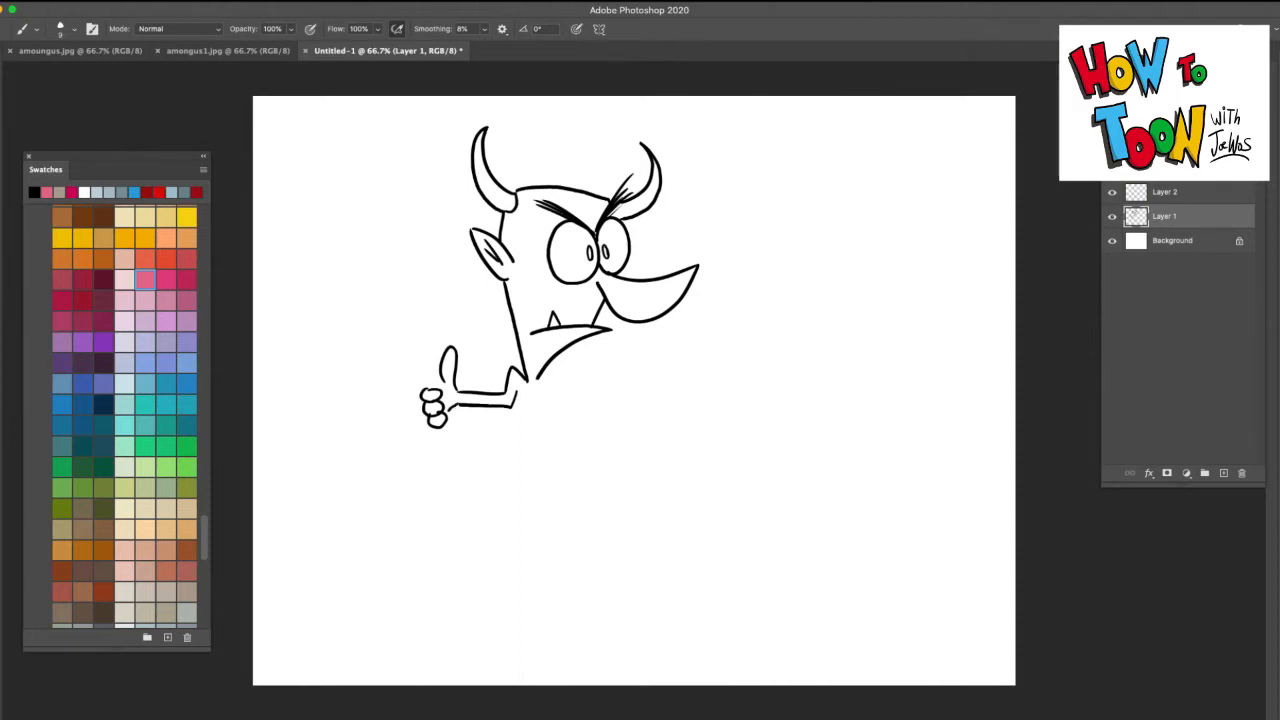
Draw the outstretched right arm with a splayed-finger hand.
left_click_drag(544, 364, 600, 410)
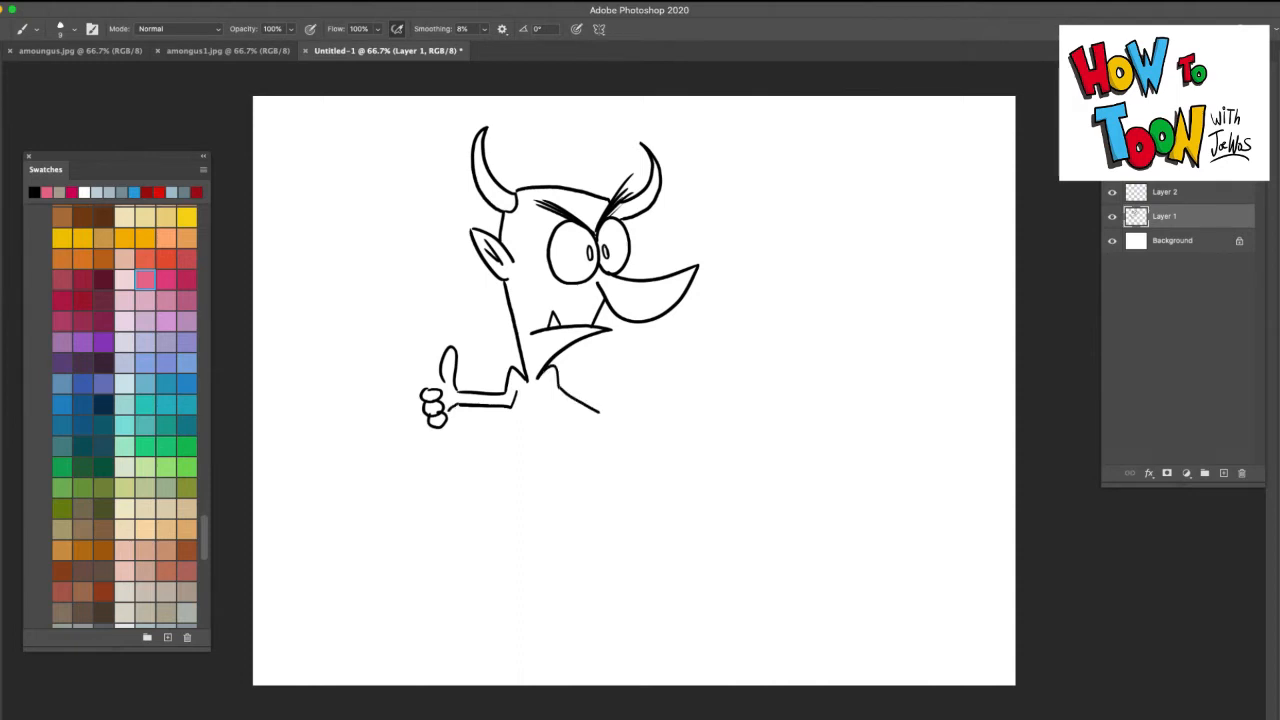
left_click_drag(560, 380, 650, 440)
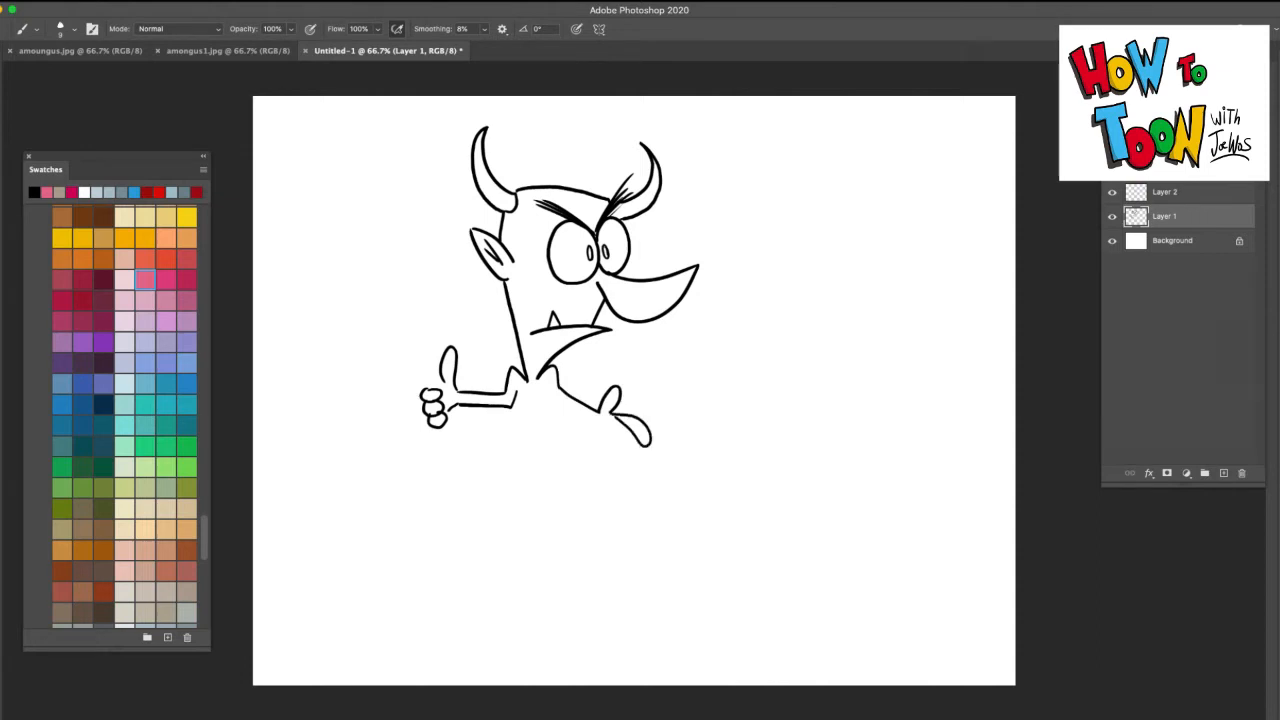
left_click_drag(600, 400, 620, 456)
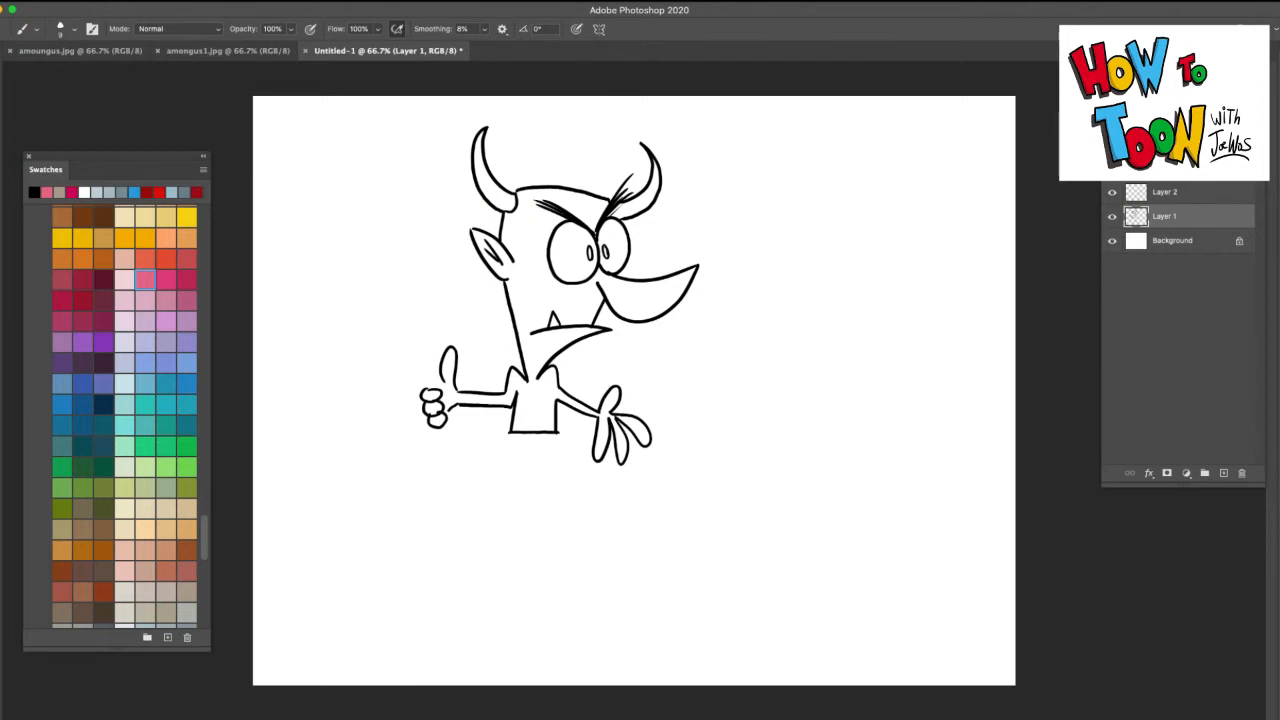
Draw the torso, the shorts and the two legs beneath them.
left_click_drag(548, 440, 564, 490)
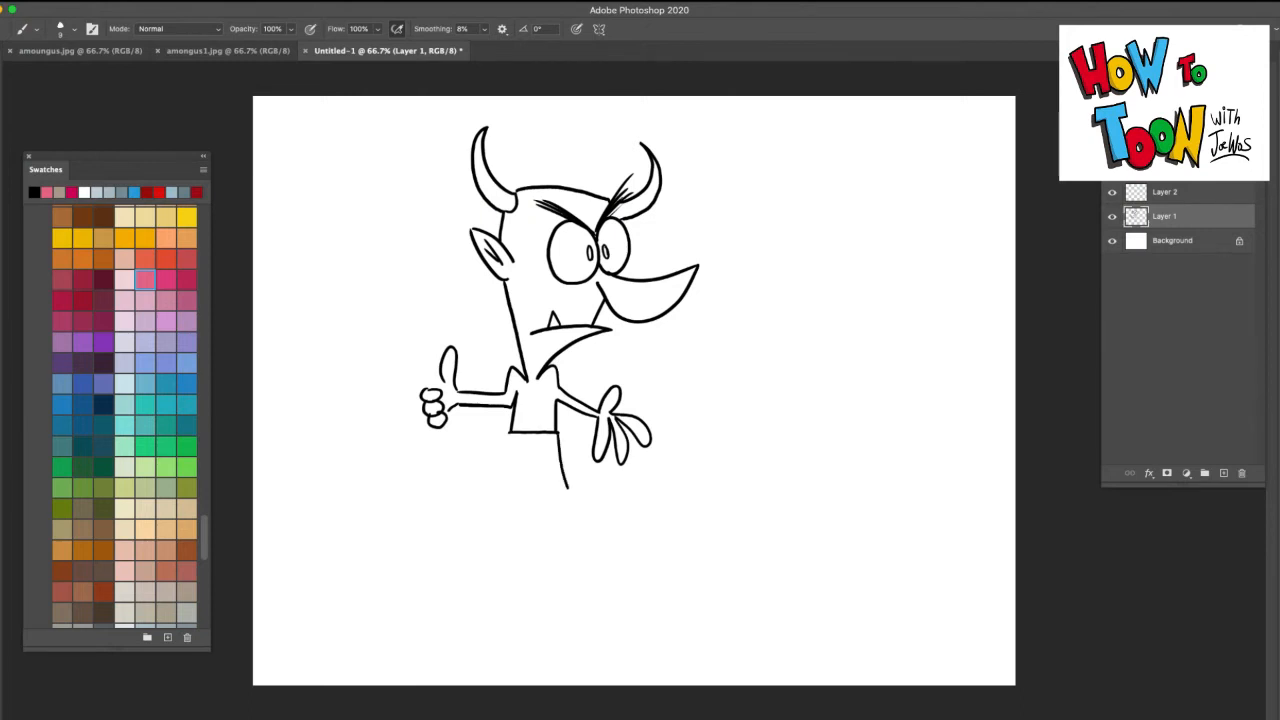
left_click_drag(496, 490, 570, 490)
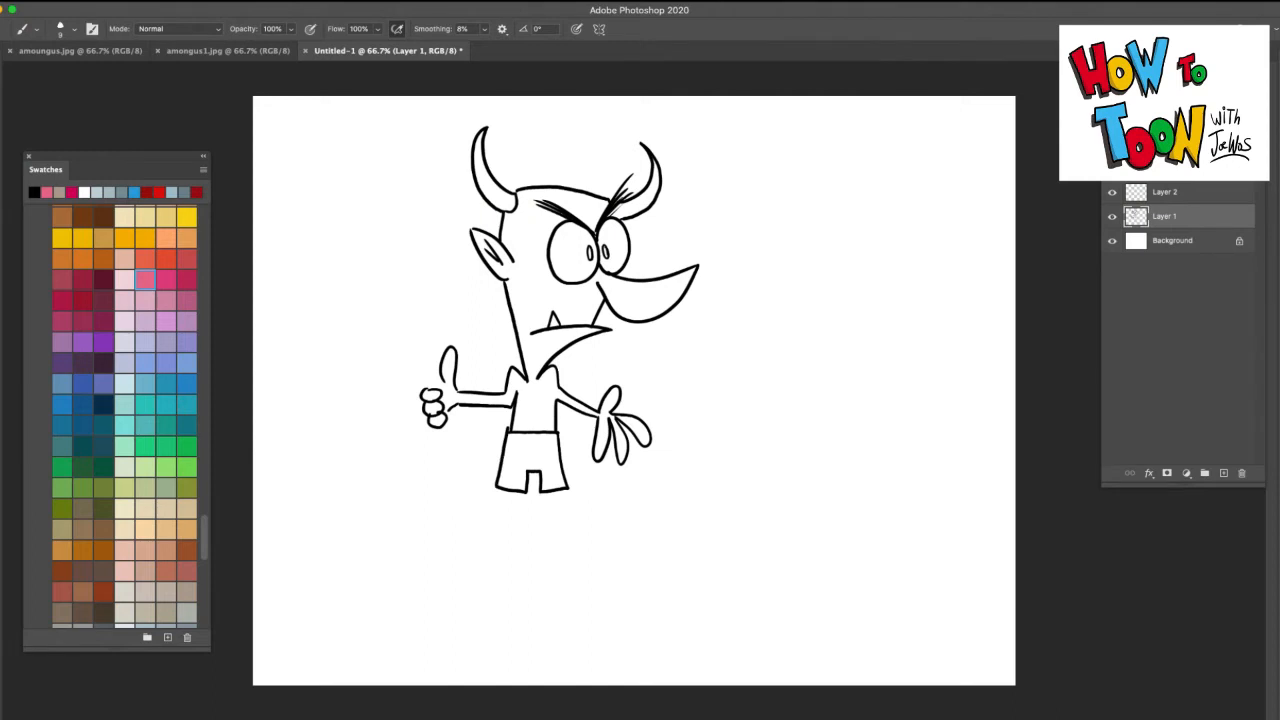
left_click_drag(520, 490, 520, 524)
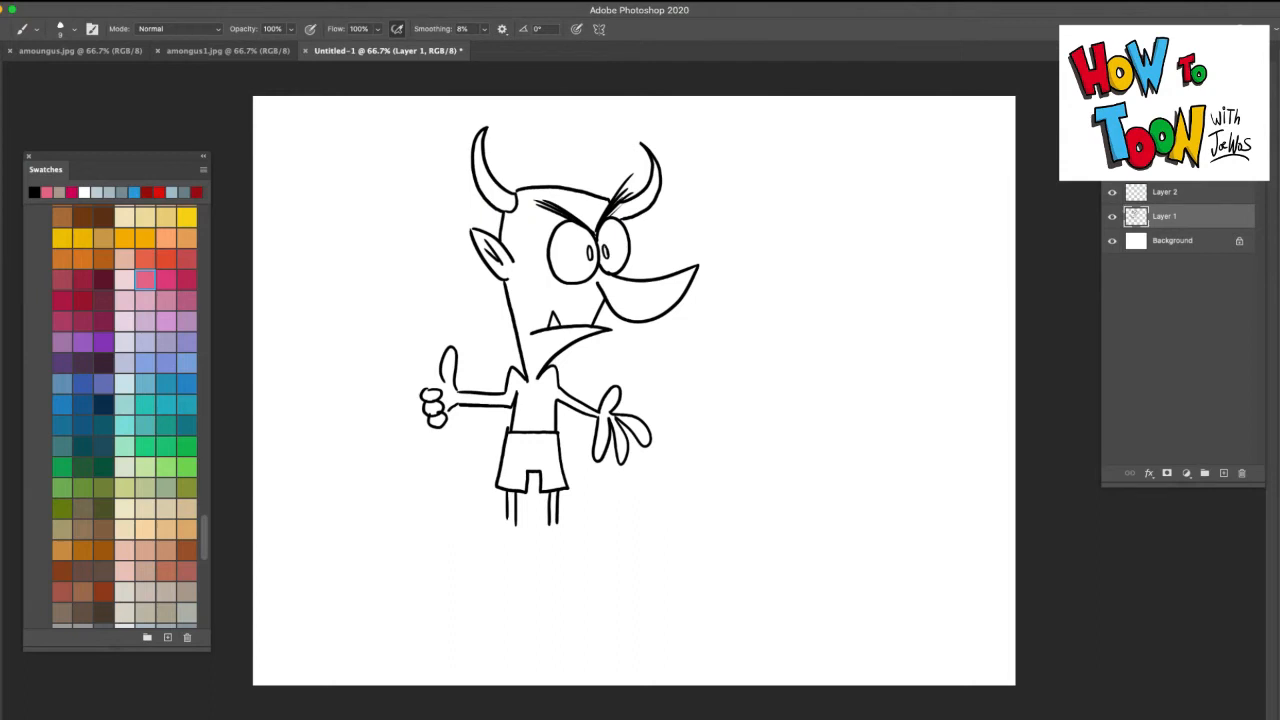
Sketch the long pointed tail along the ground and the demon's floppy feet.
left_click_drag(544, 524, 664, 540)
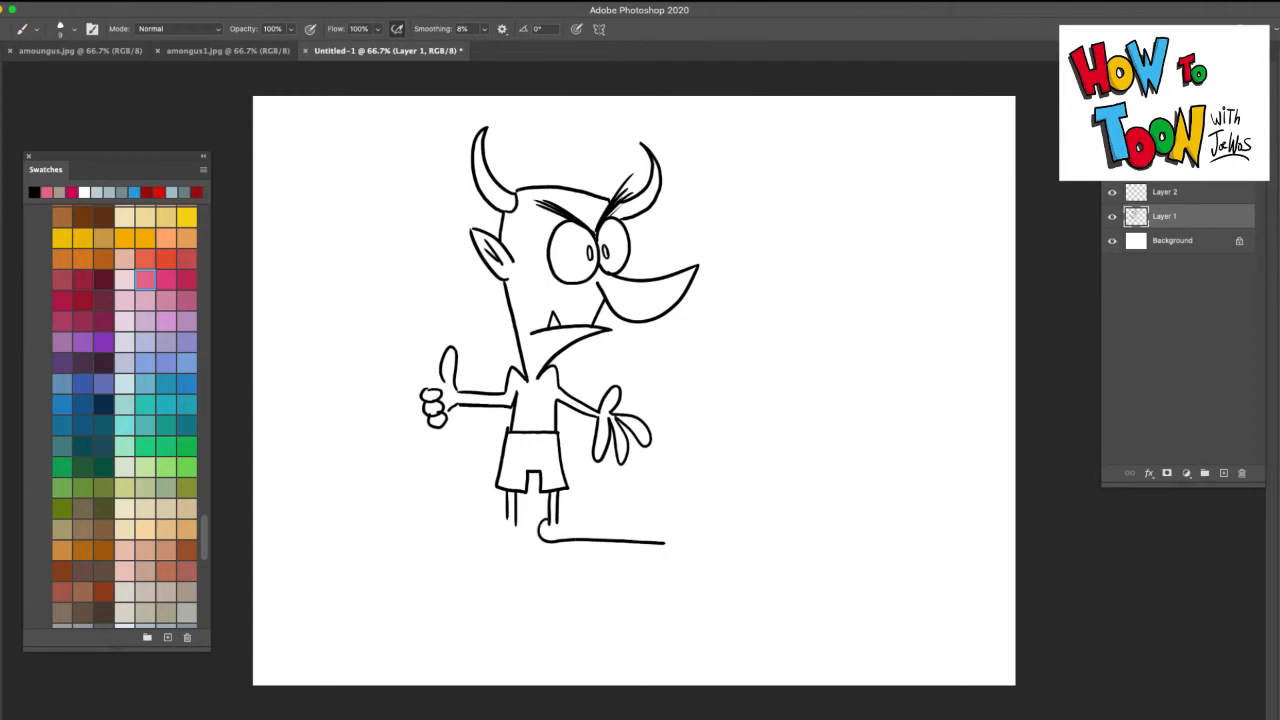
left_click_drag(524, 524, 664, 540)
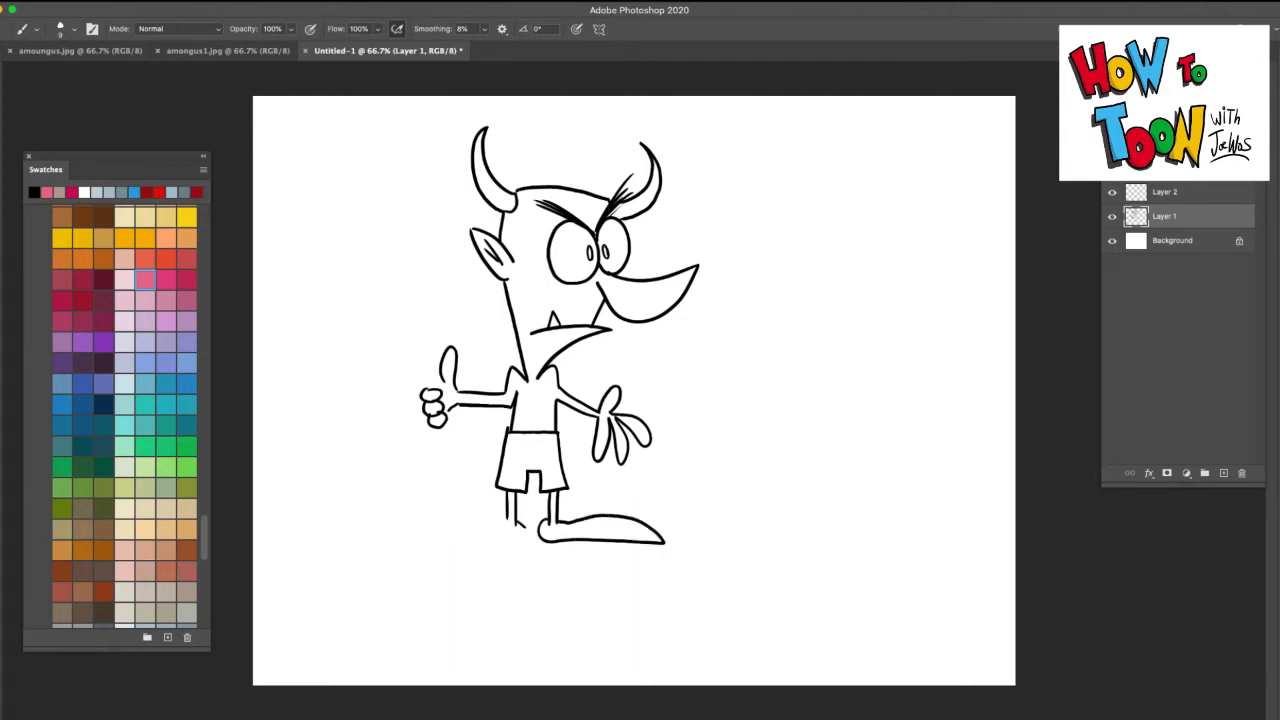
left_click_drag(400, 536, 510, 540)
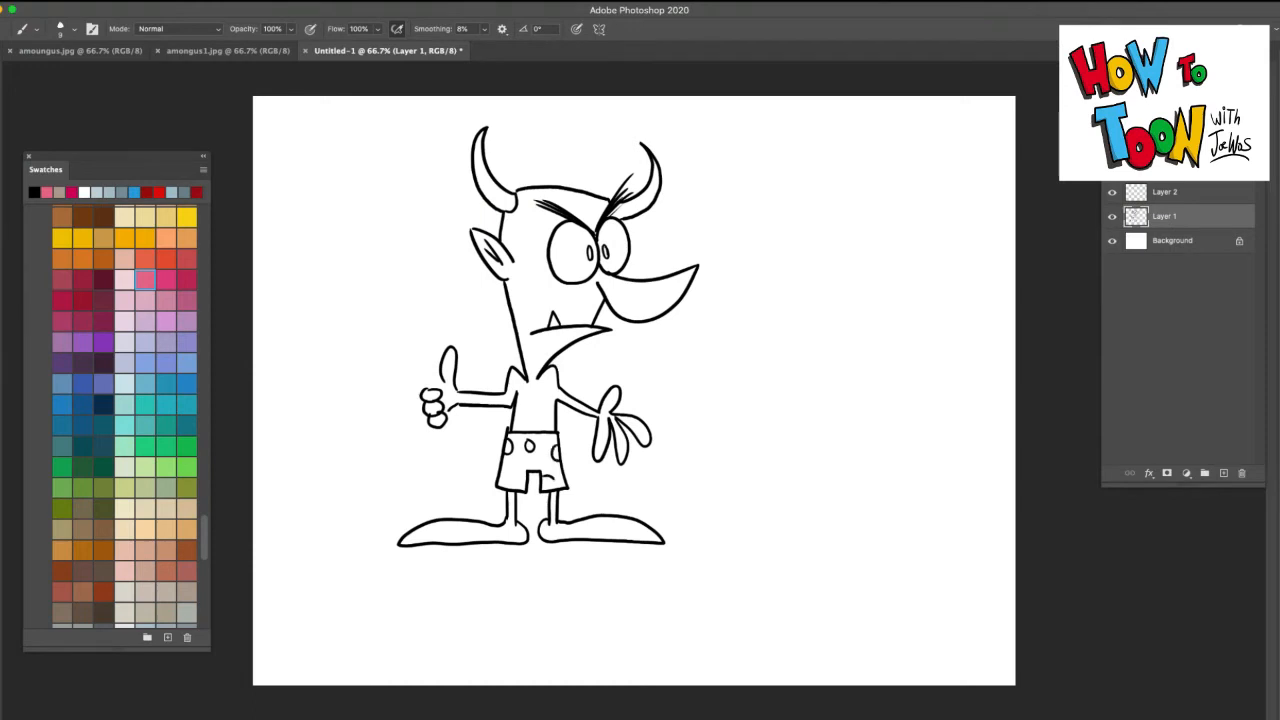
left_click(524, 476)
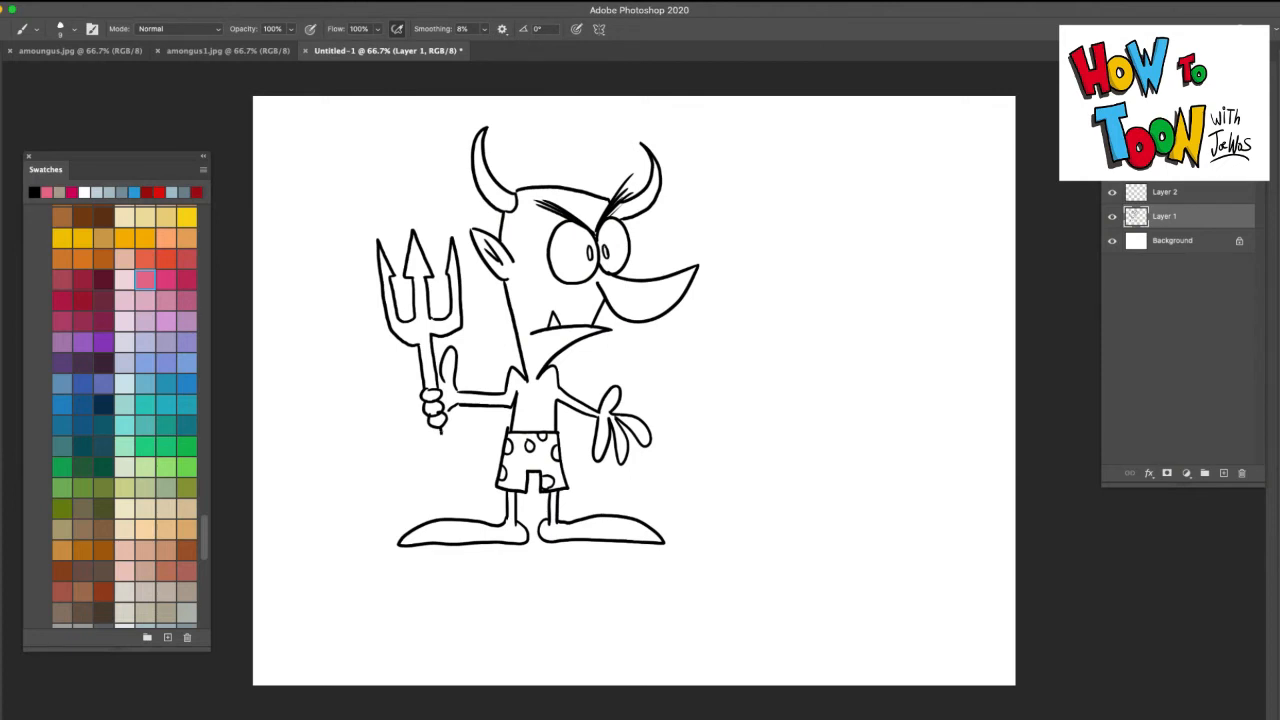
Draw the trident's staff passing down through the raised fist.
left_click_drag(432, 424, 440, 504)
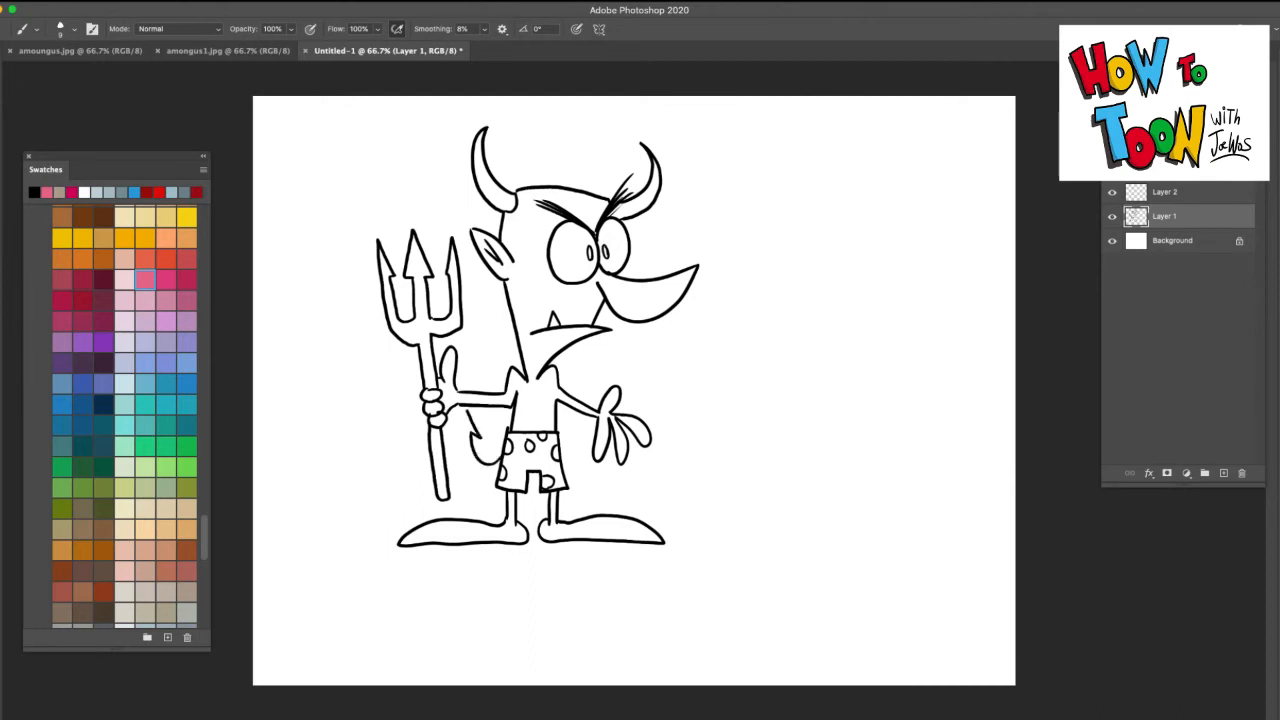
left_click_drag(484, 420, 480, 470)
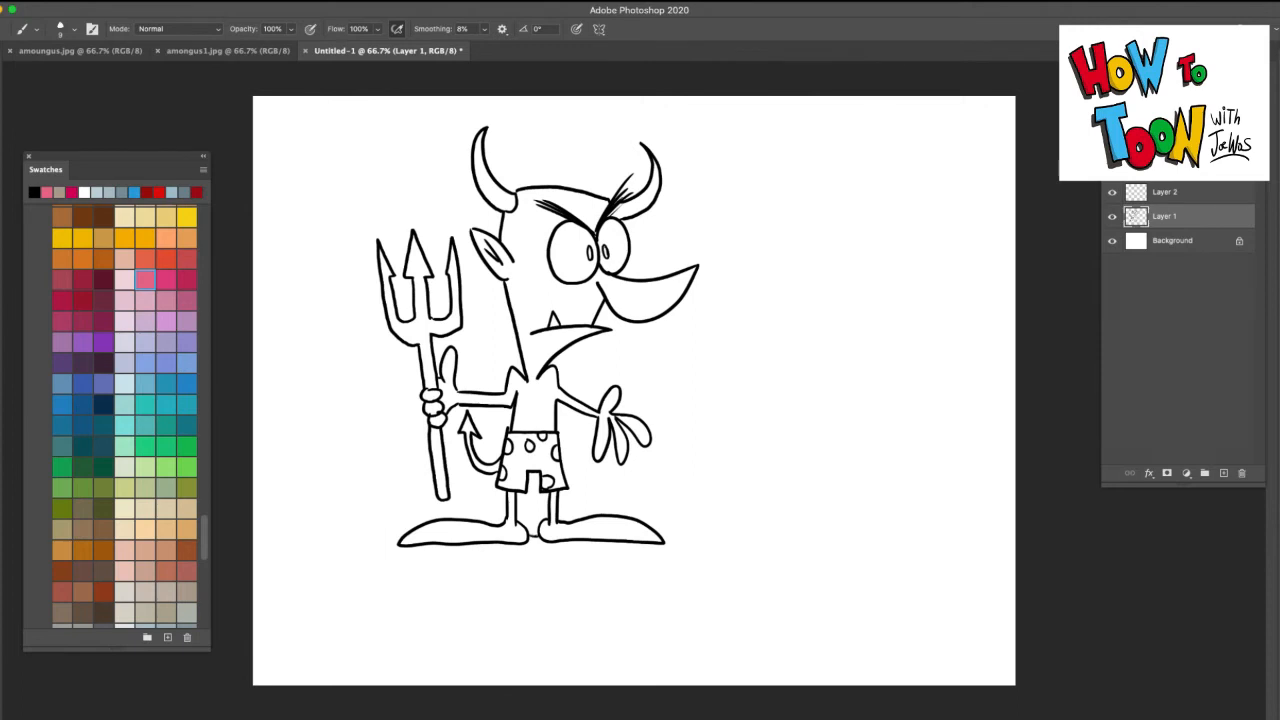
Draw a ground line under the feet and duplicate the line-art layer.
left_click_drag(320, 544, 740, 540)
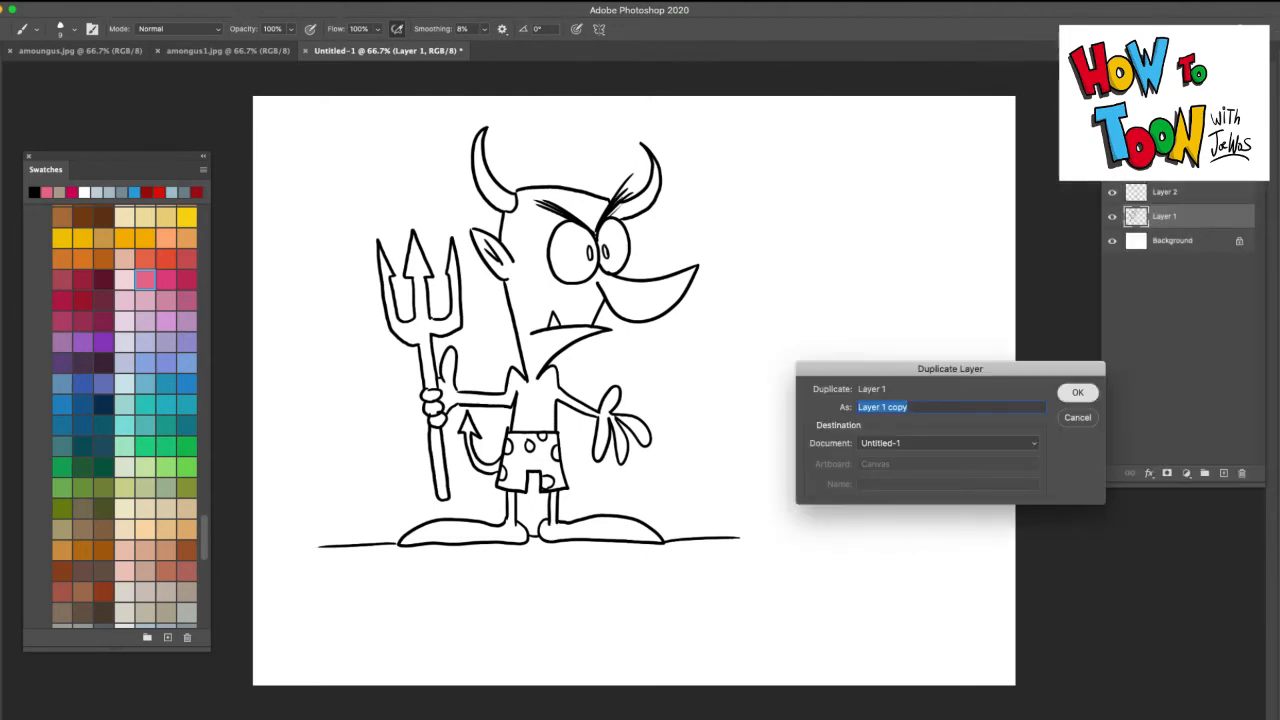
left_click(1076, 390)
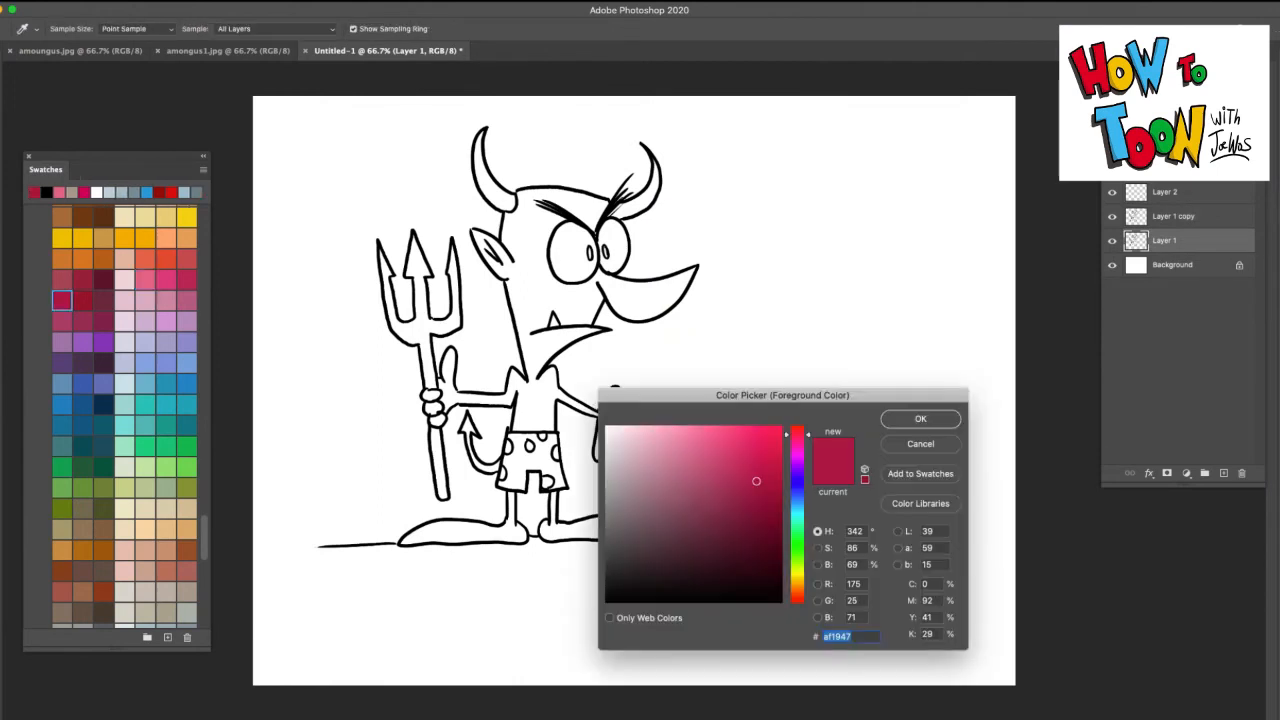
Set a bright red as the paint colour in the Color Picker.
left_click(796, 428)
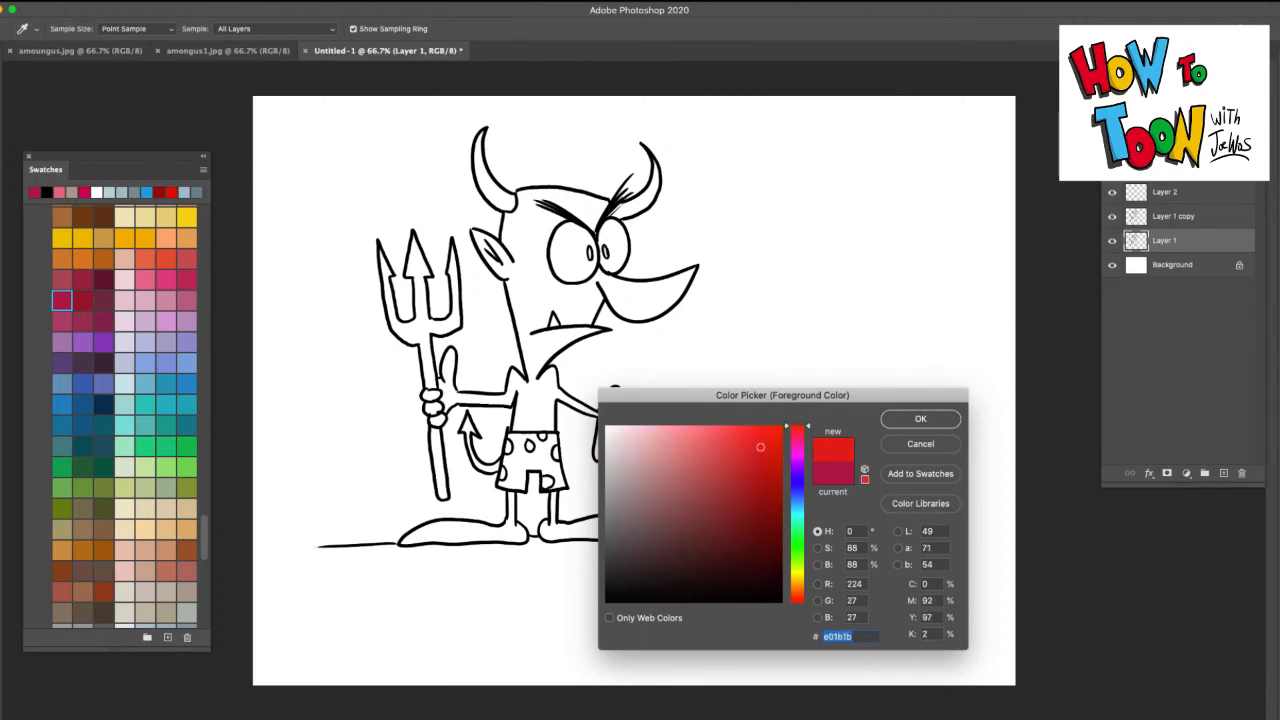
left_click(920, 418)
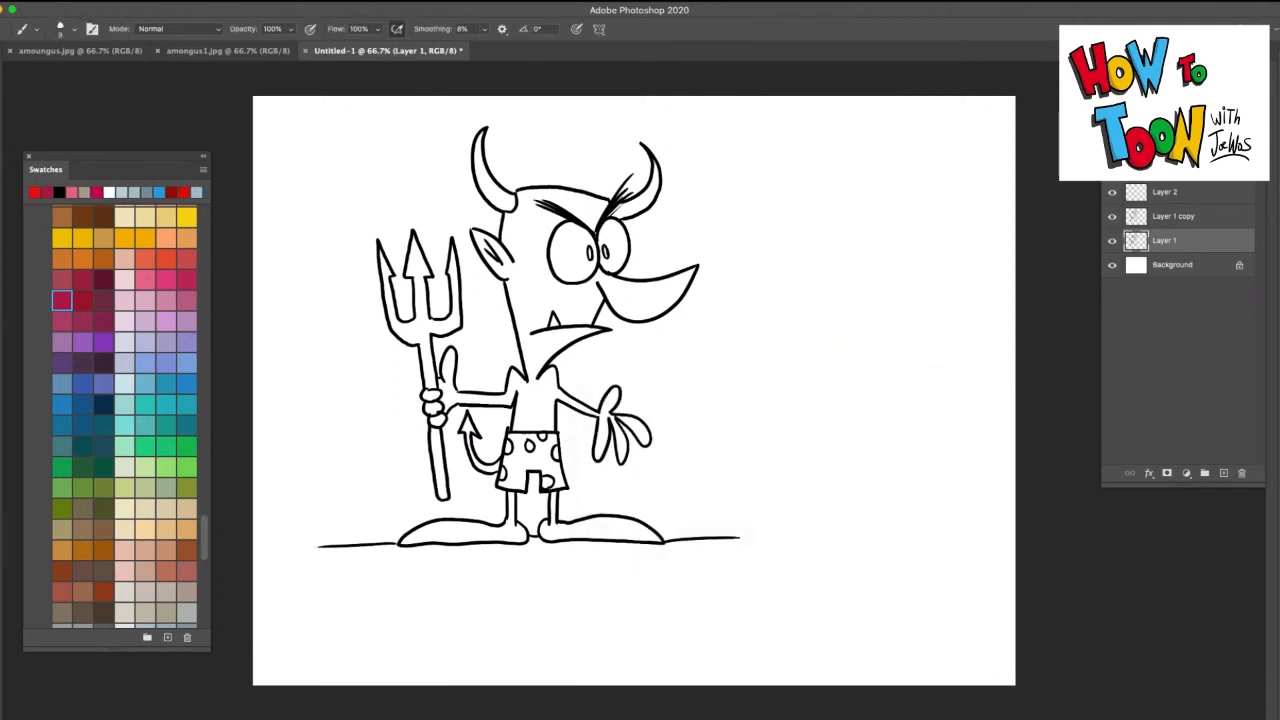
Bucket-fill the demon's head, body, arms, legs and tail with red.
left_click(596, 276)
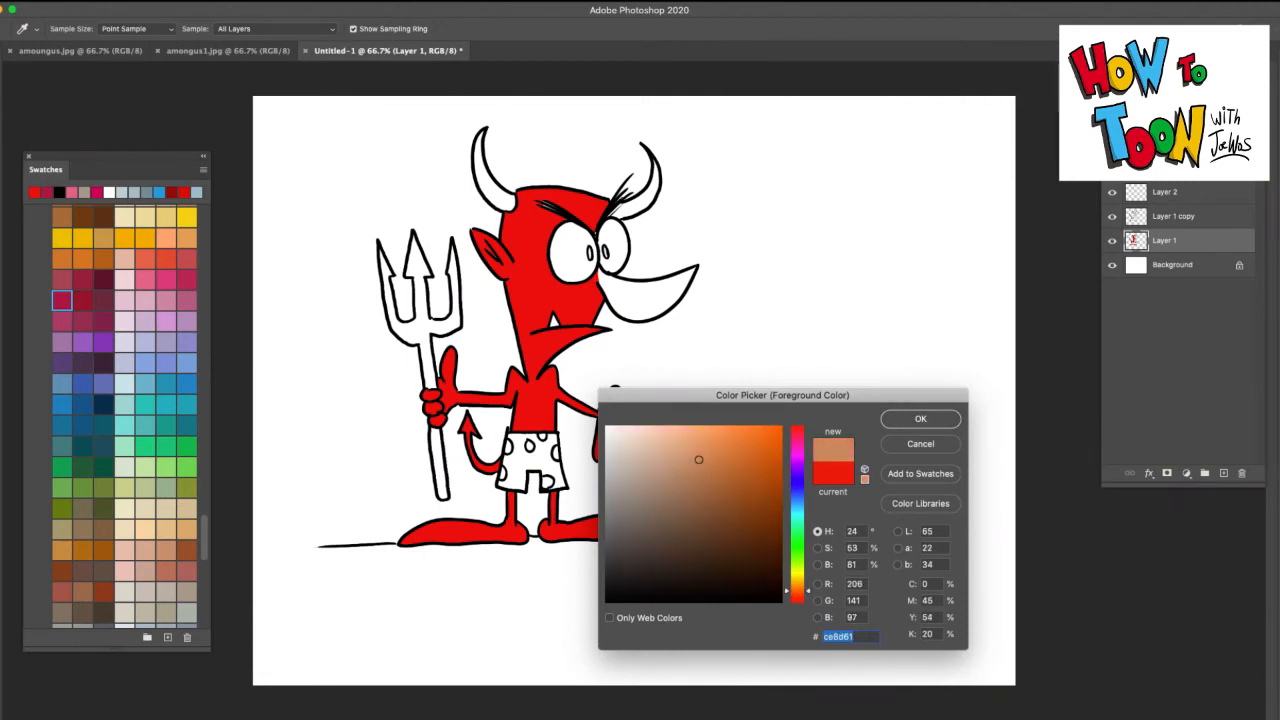
left_click(796, 460)
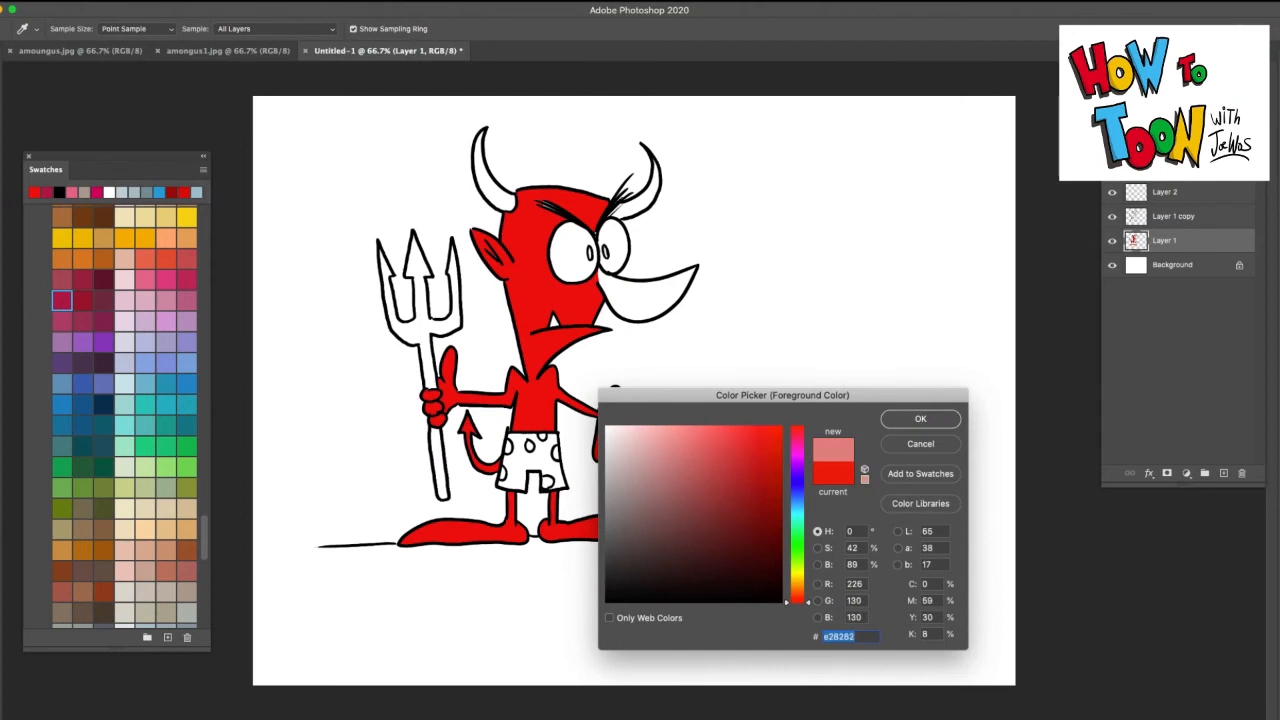
Pick a lighter pink and fill the long snout with it.
left_click(684, 448)
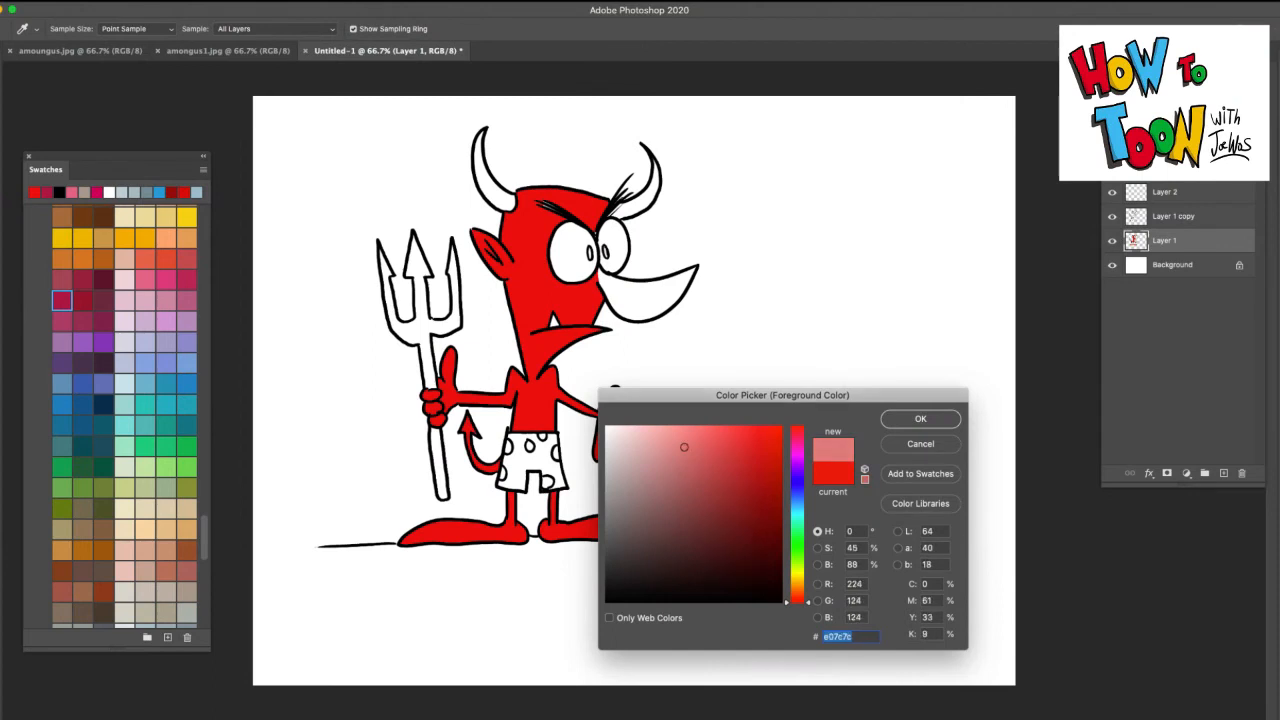
left_click(920, 418)
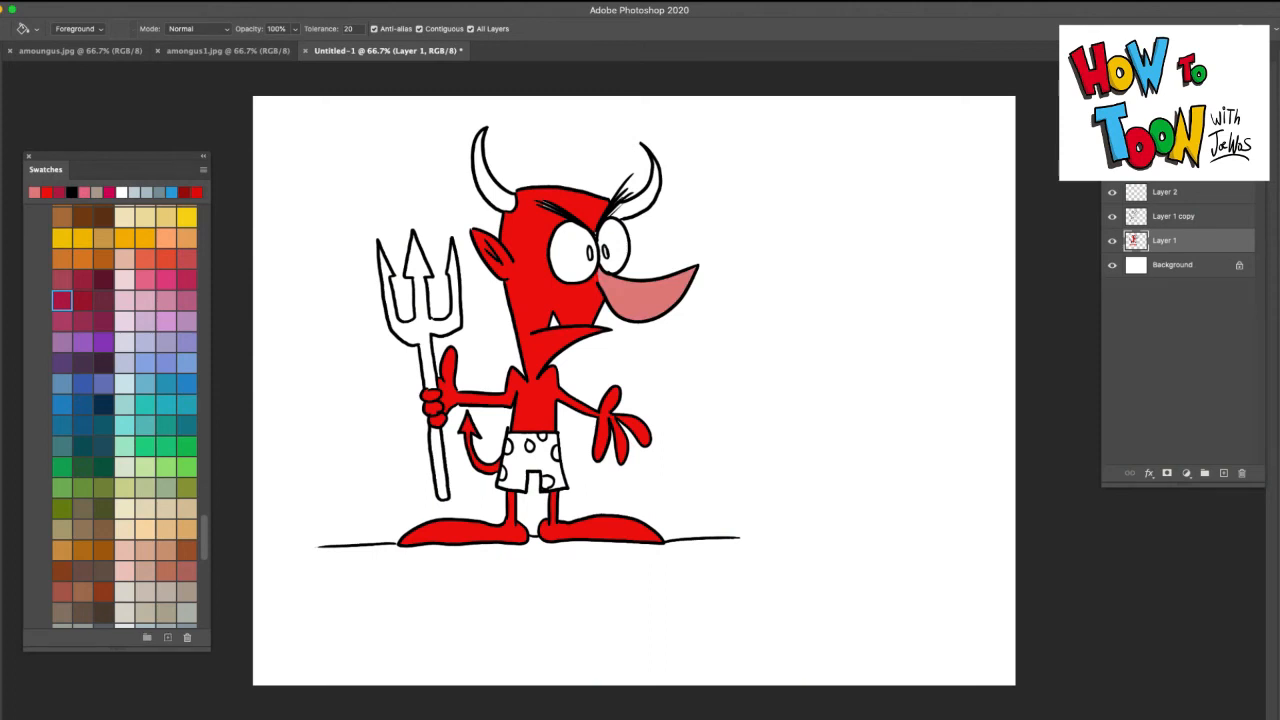
left_click(84, 238)
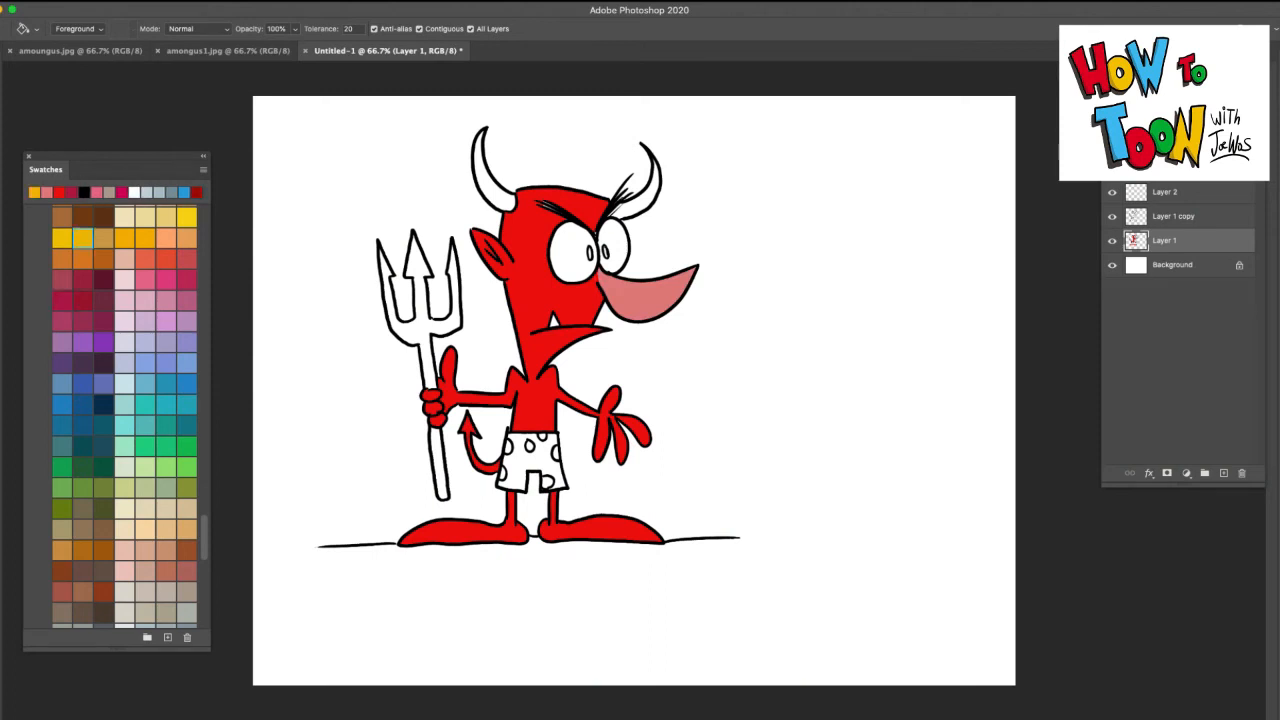
Fill the eyes yellow, pick orange for the horns and red for the trident.
left_click(570, 248)
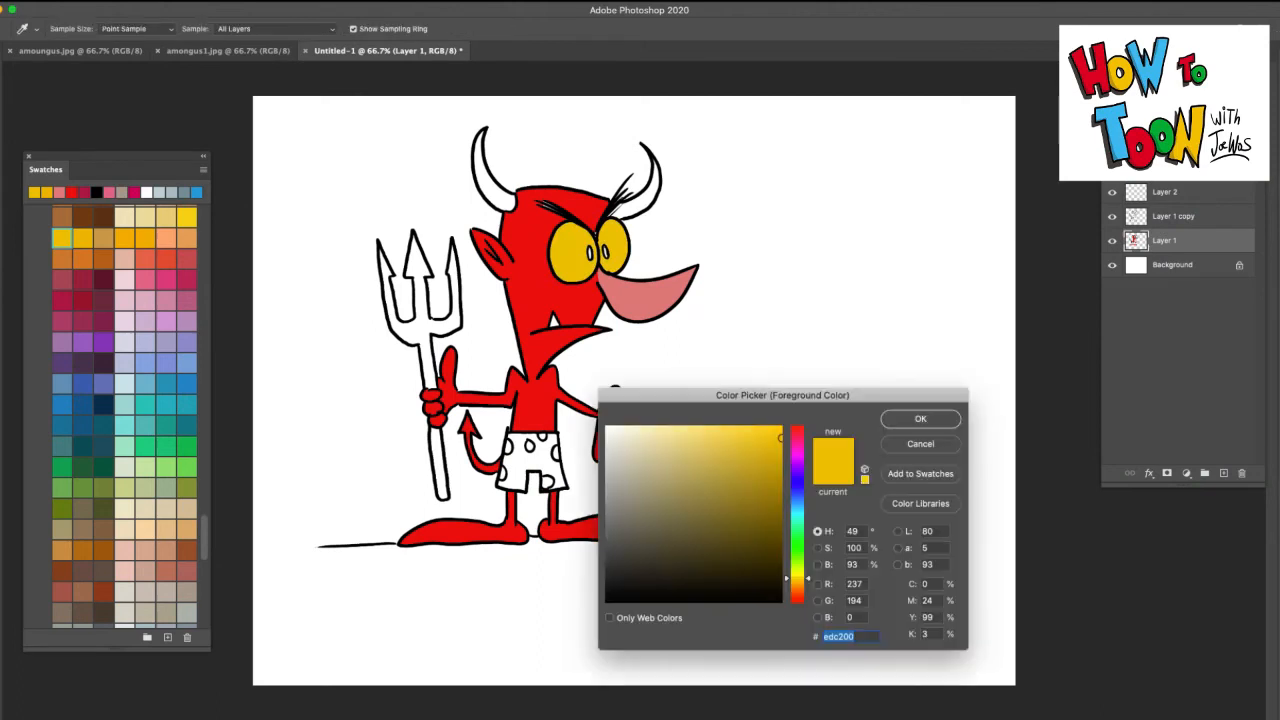
left_click(796, 588)
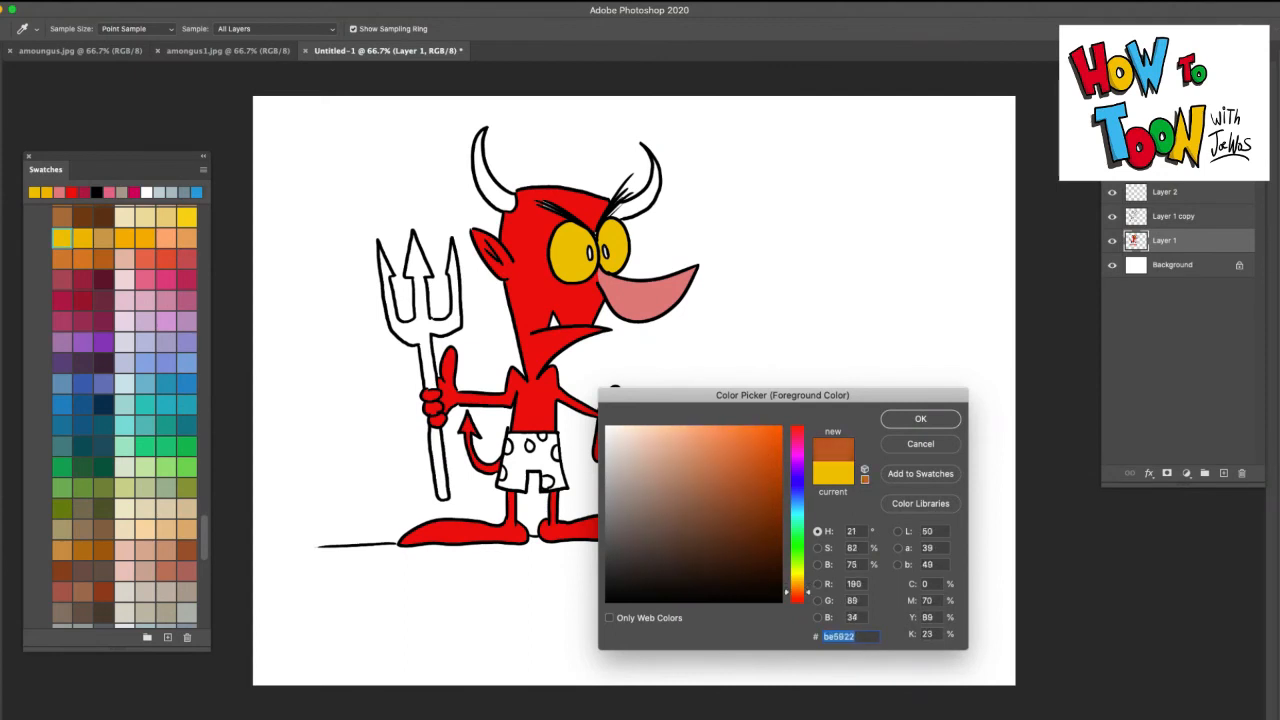
left_click(754, 456)
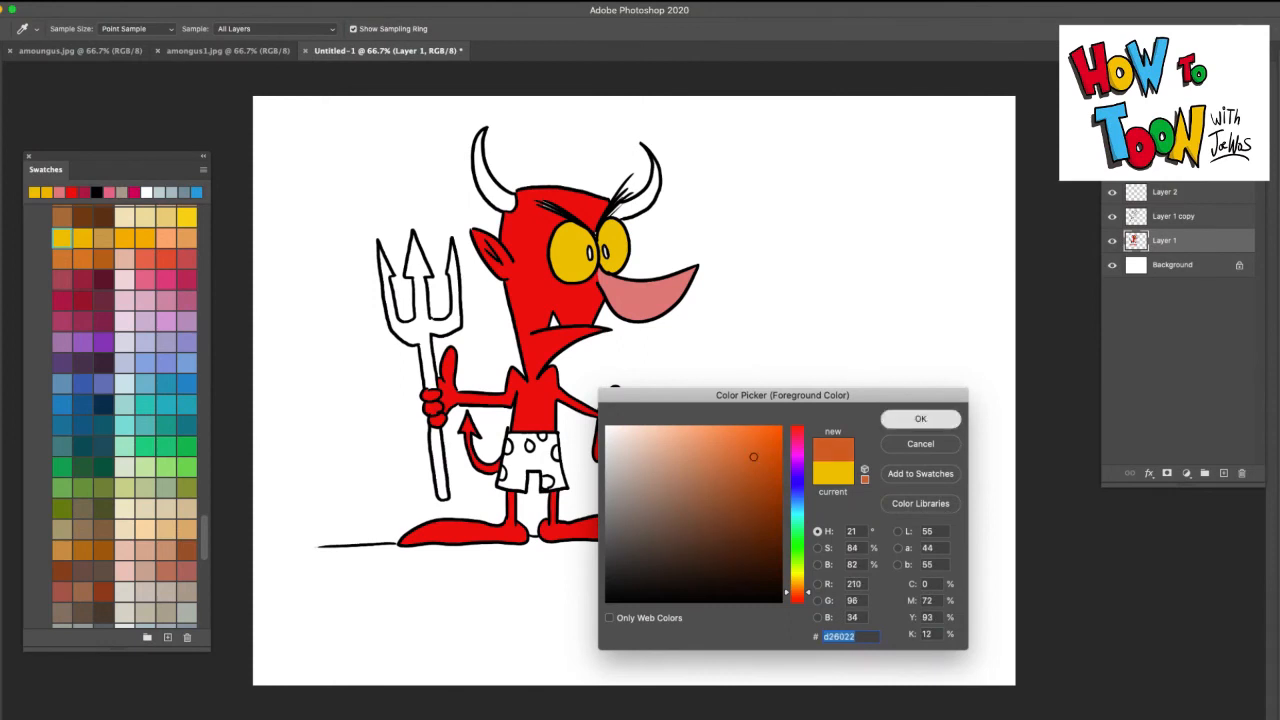
left_click(920, 418)
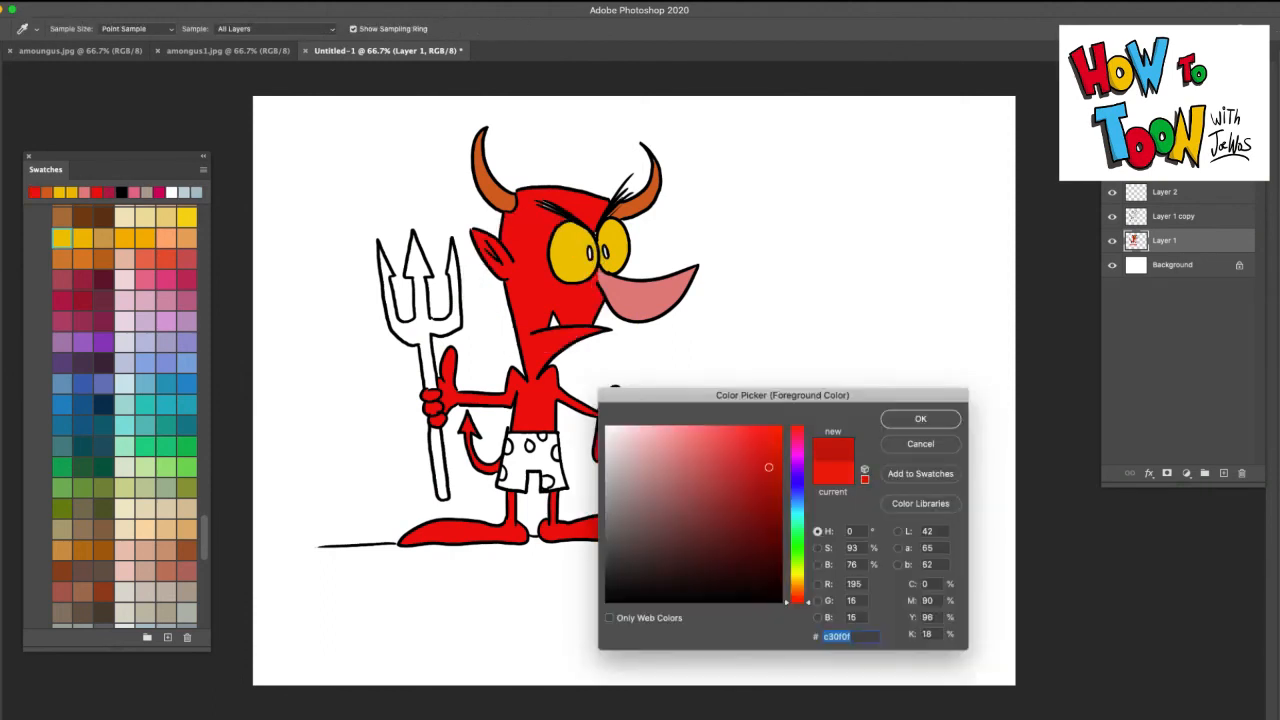
left_click(920, 418)
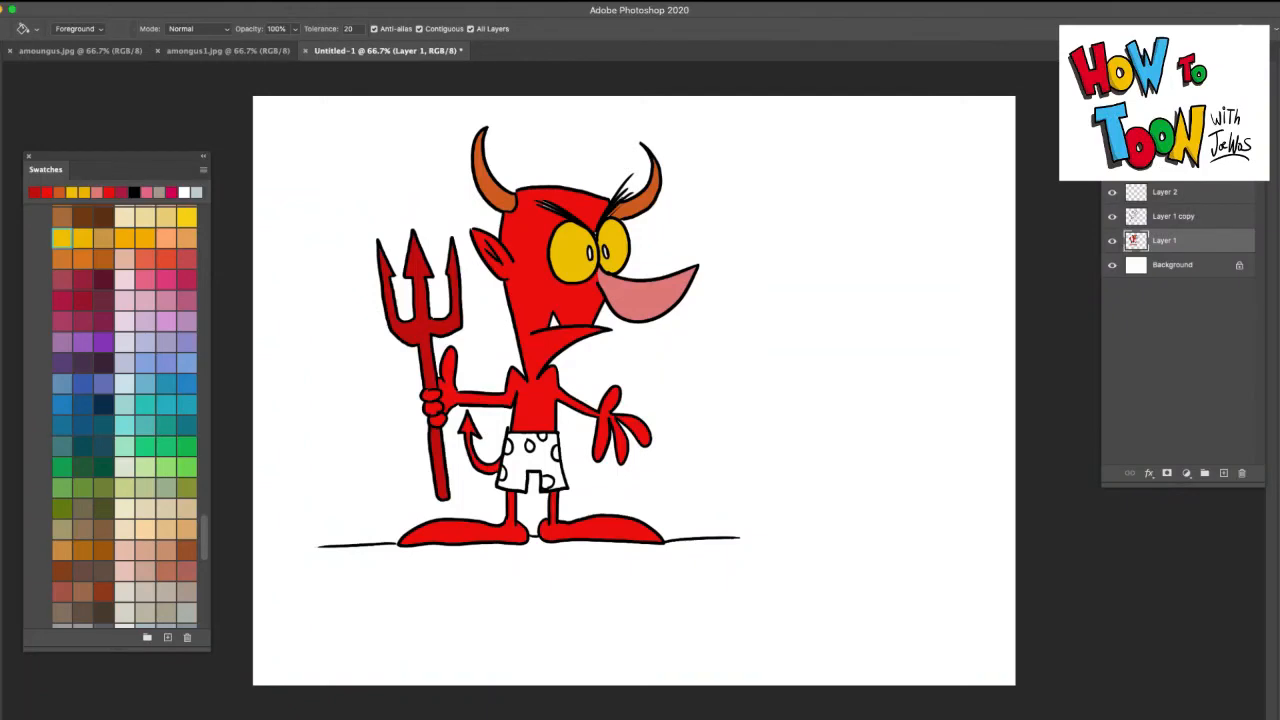
Choose a yellow in the Color Picker and bucket-fill the polka-dot shorts.
left_click(166, 280)
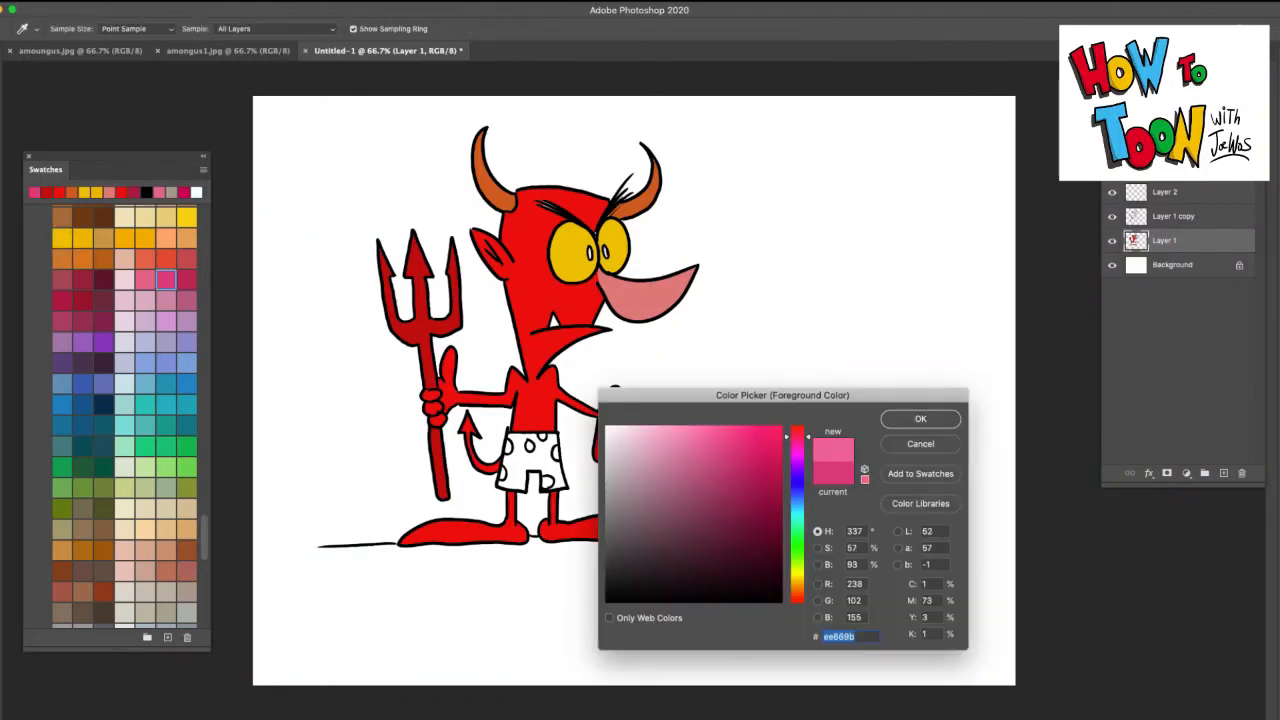
left_click(920, 418)
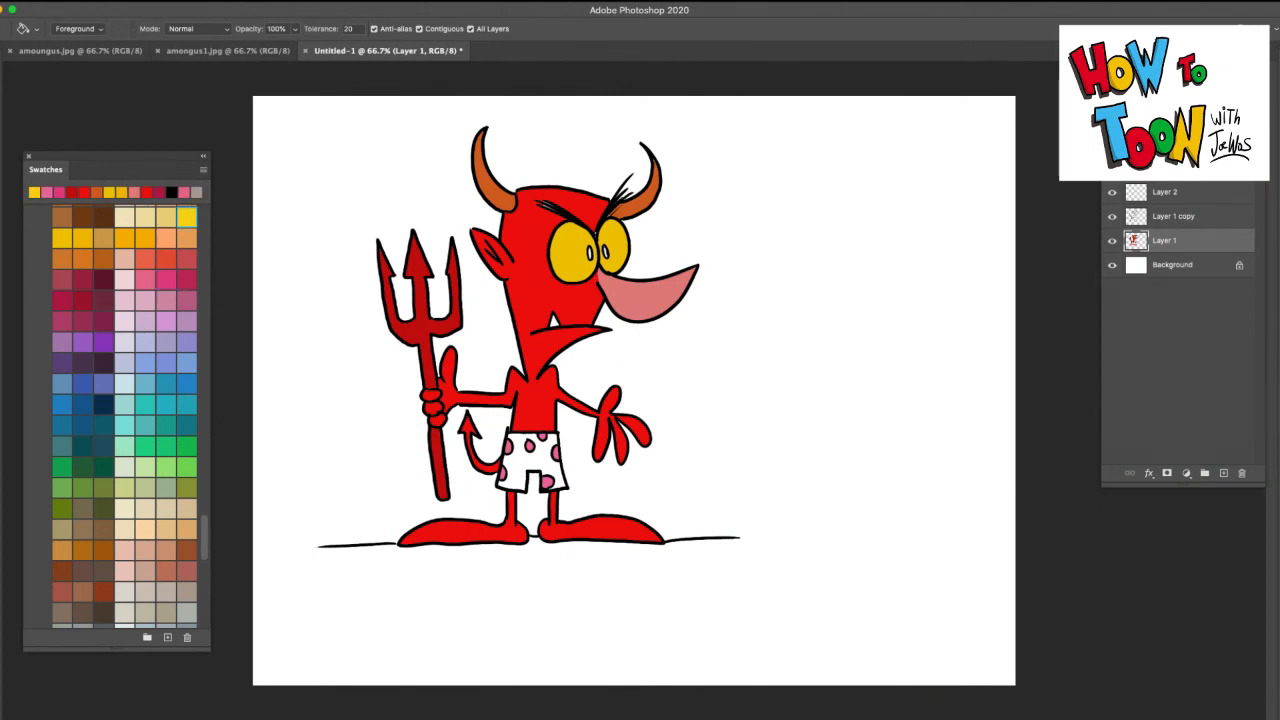
left_click(536, 464)
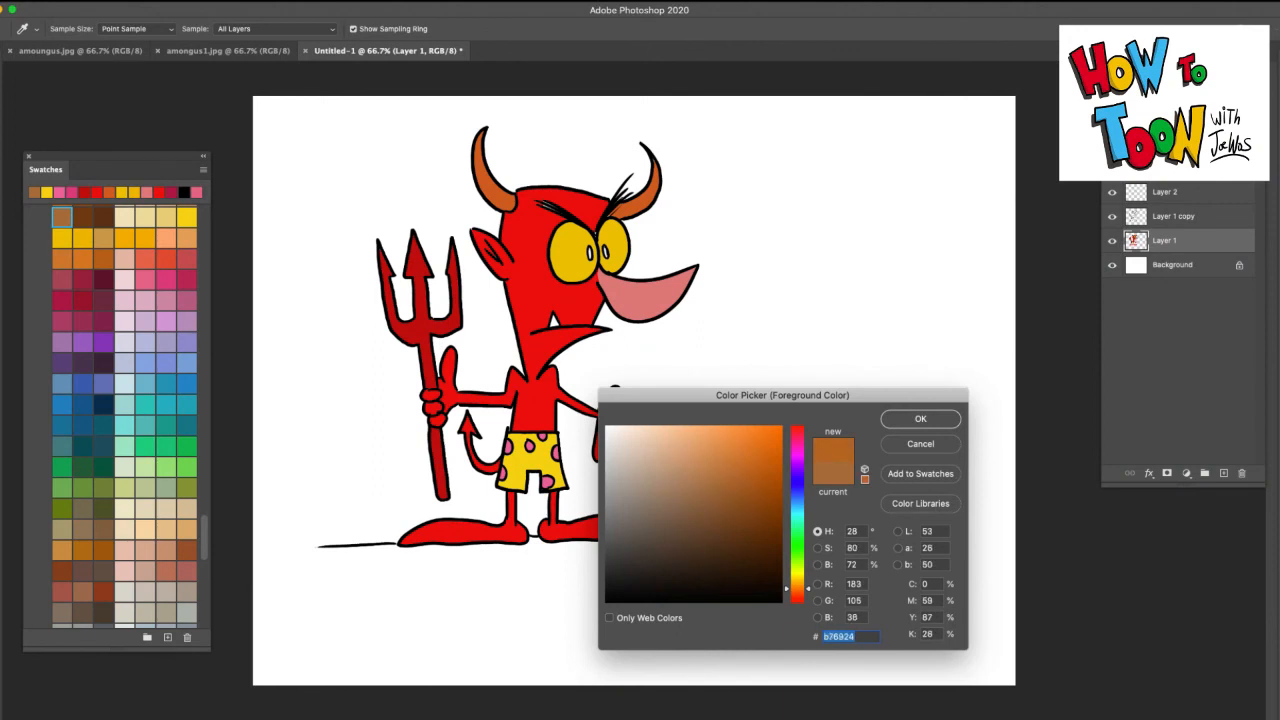
left_click(920, 418)
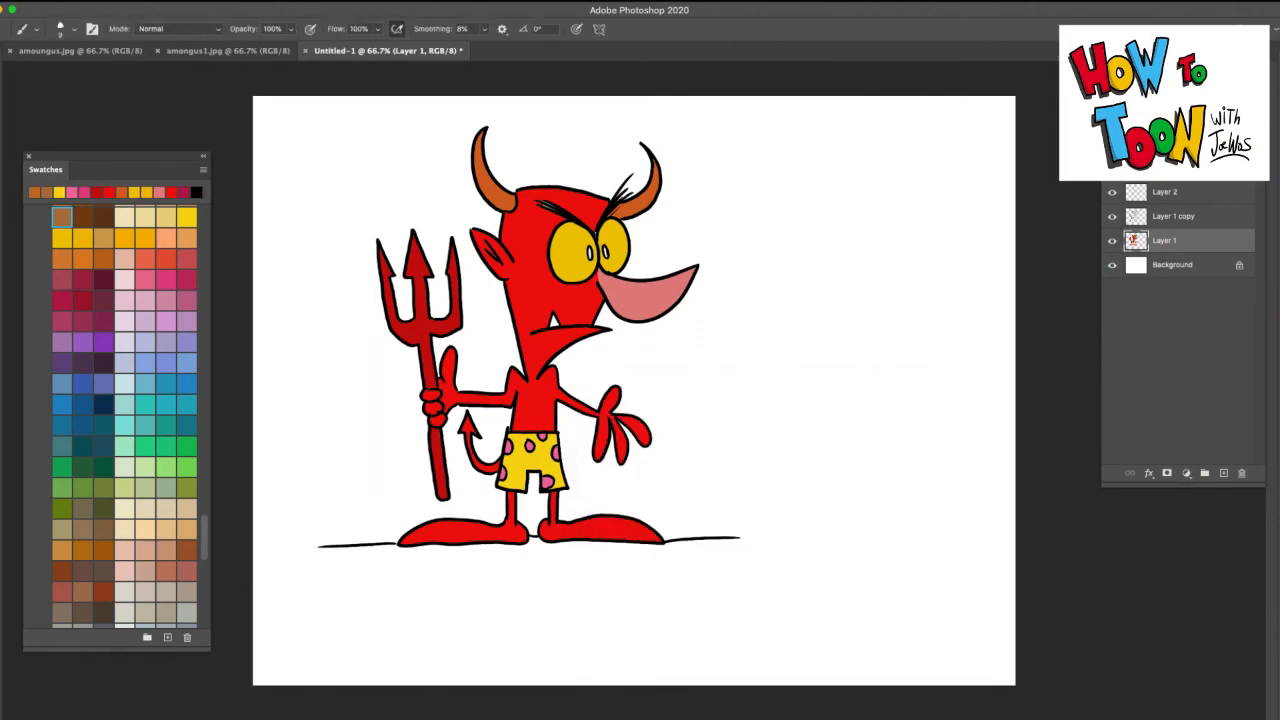
Brush a brown ground patch under the feet and return to the line-art layer.
left_click_drag(680, 590, 876, 540)
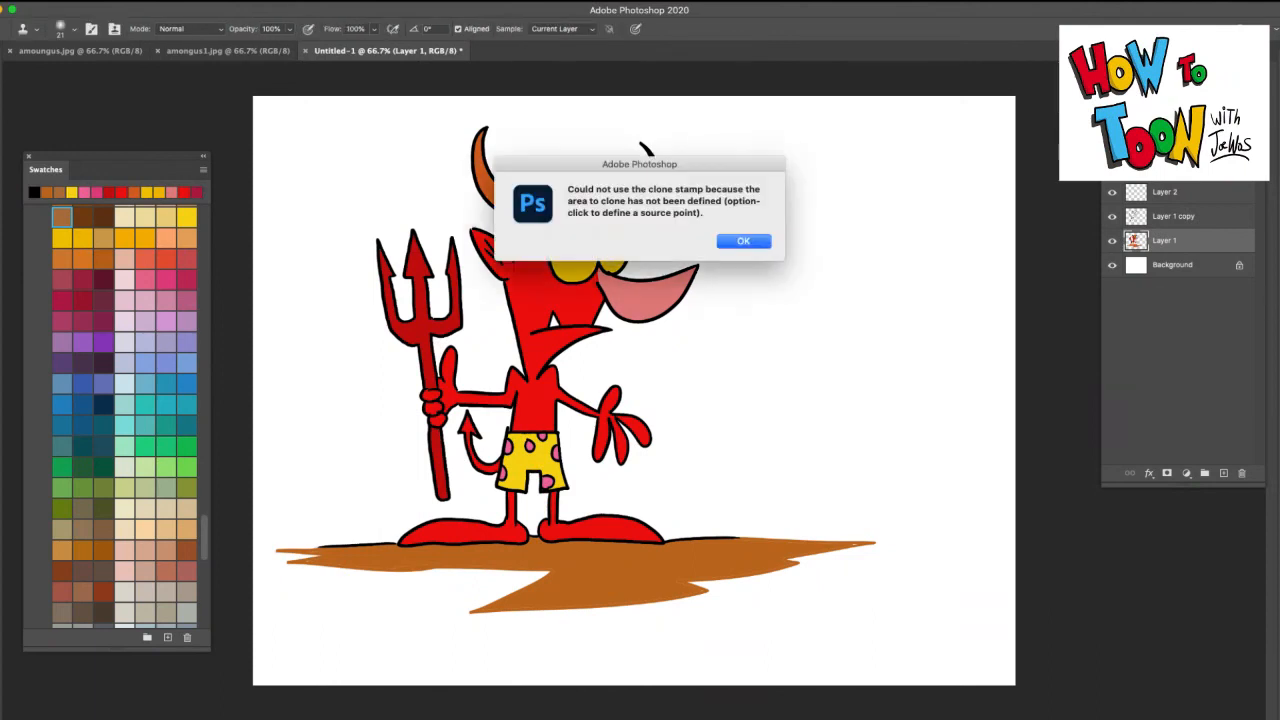
left_click(744, 240)
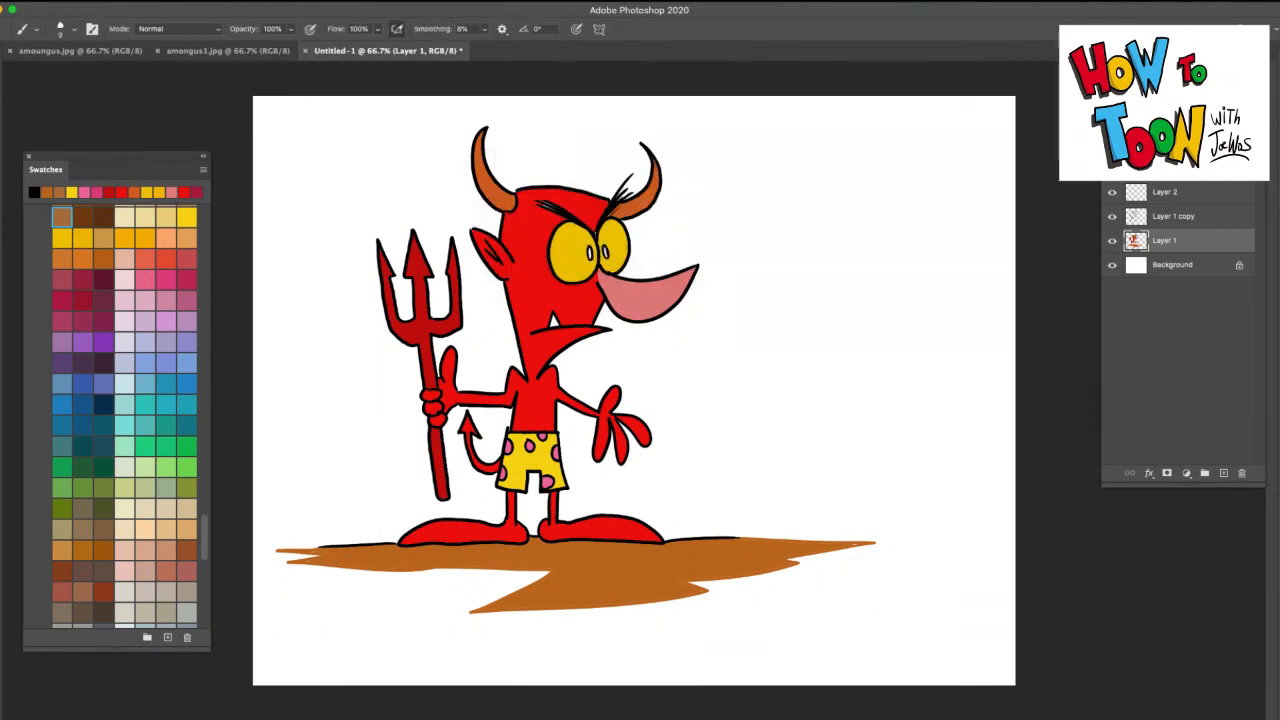
left_click(1172, 216)
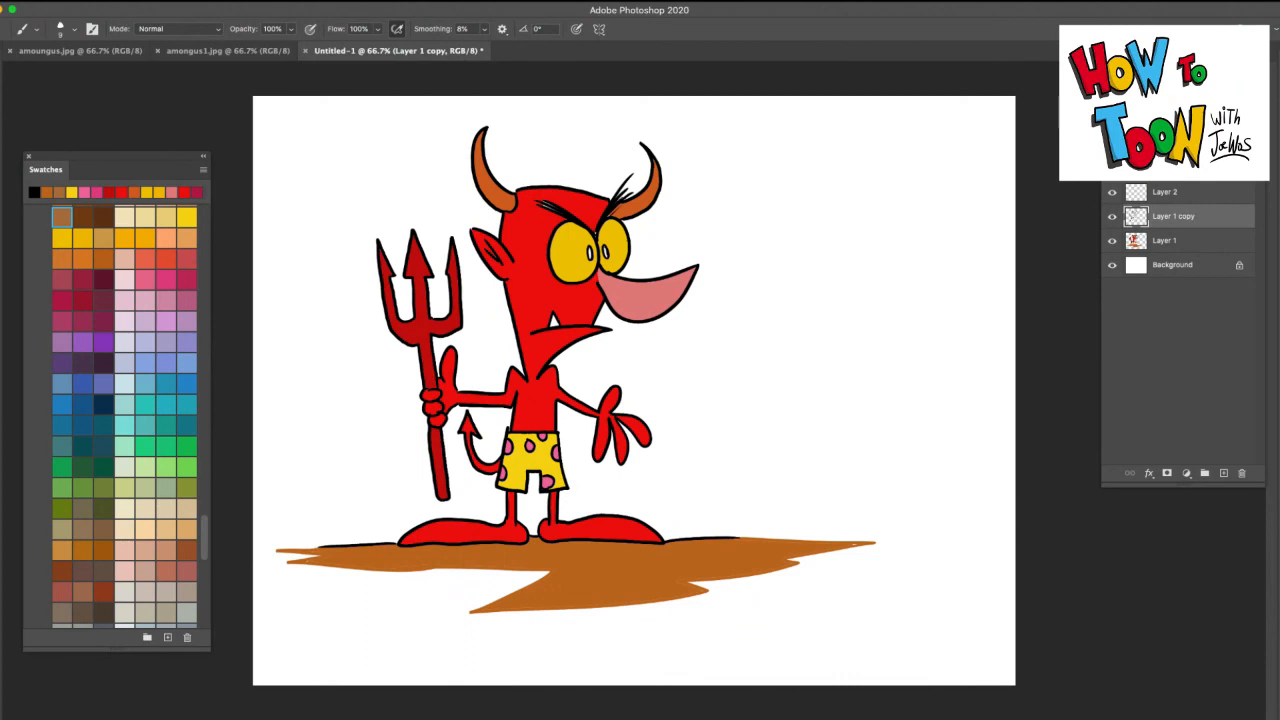
Sign the drawing at the lower right of the ground patch.
left_click_drag(690, 556, 730, 550)
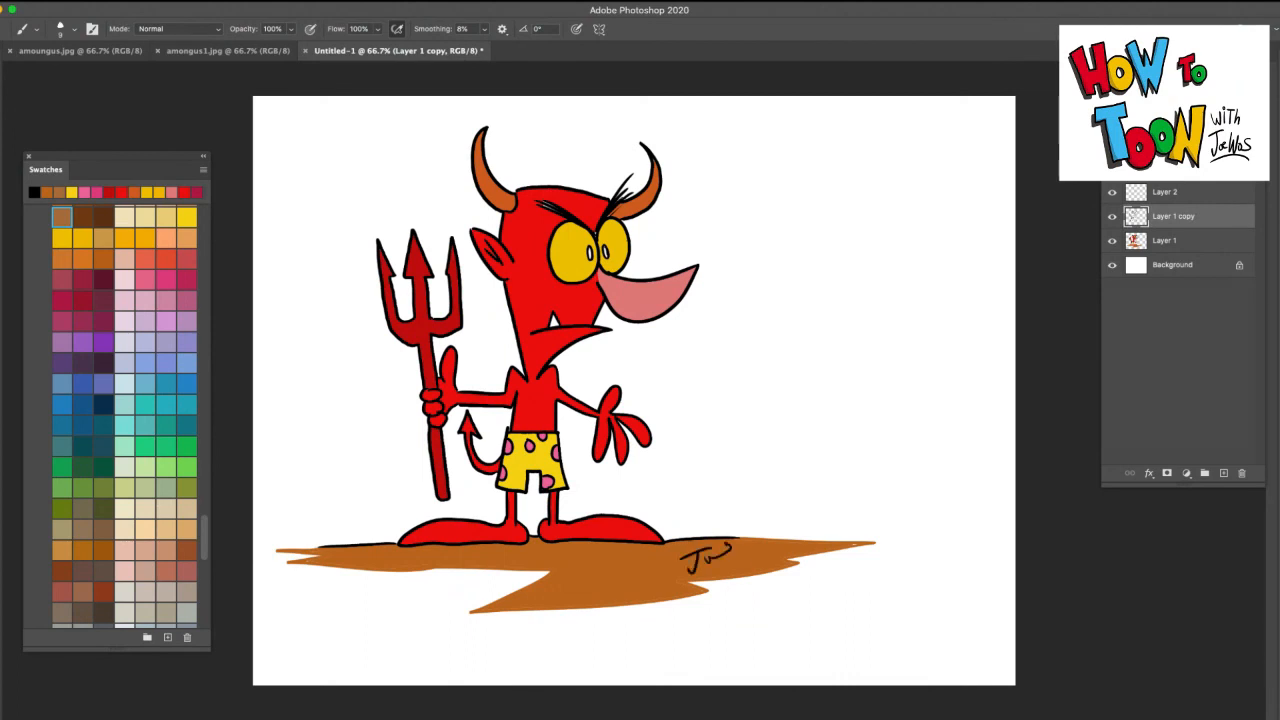
left_click_drag(700, 560, 730, 556)
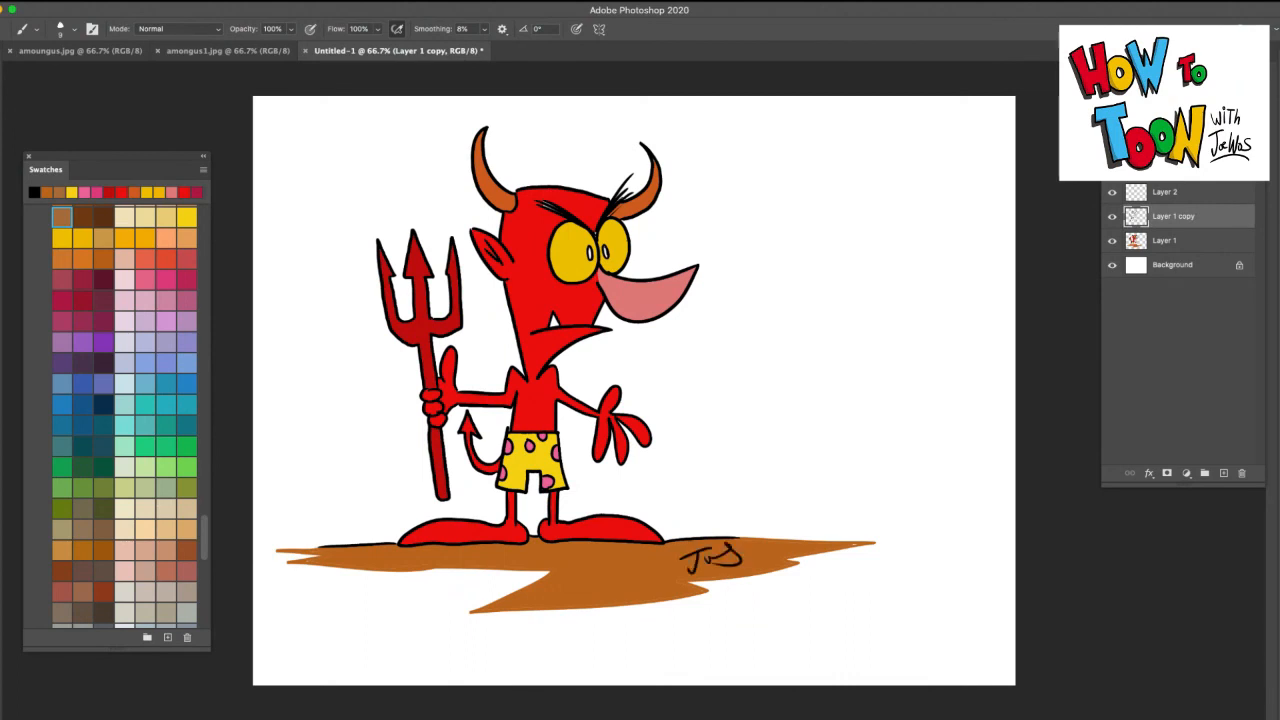